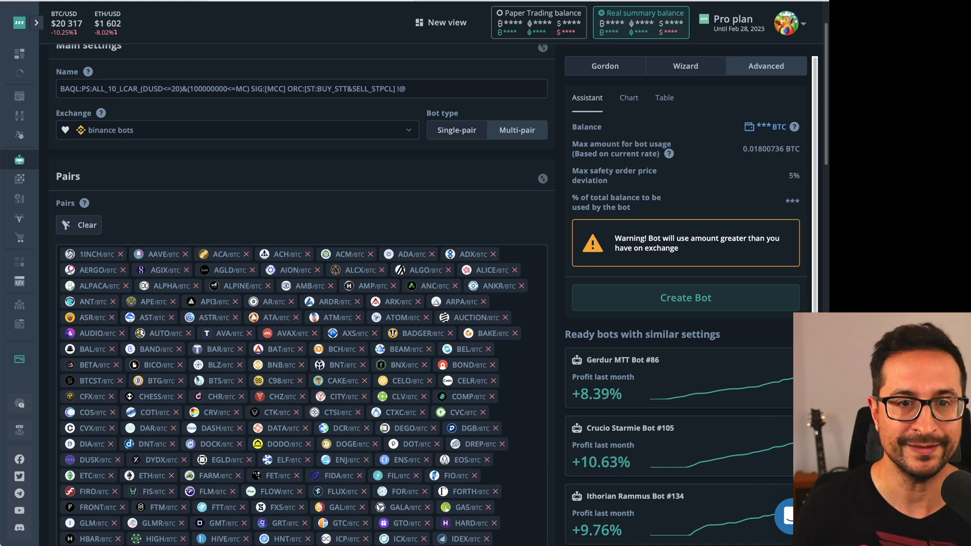
# Step: Select the whole BAQL string in the 3Commas bot Name field
pyautogui.tripleClick(230, 89)
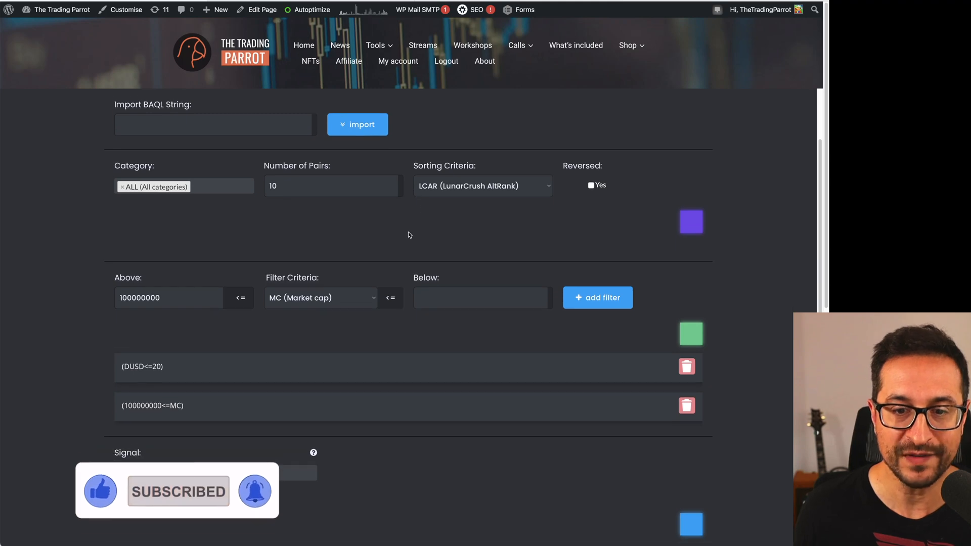
# Step: Scroll past the filters, signal and ORC rule down to the Final BAQL String box
pyautogui.scroll(-3)
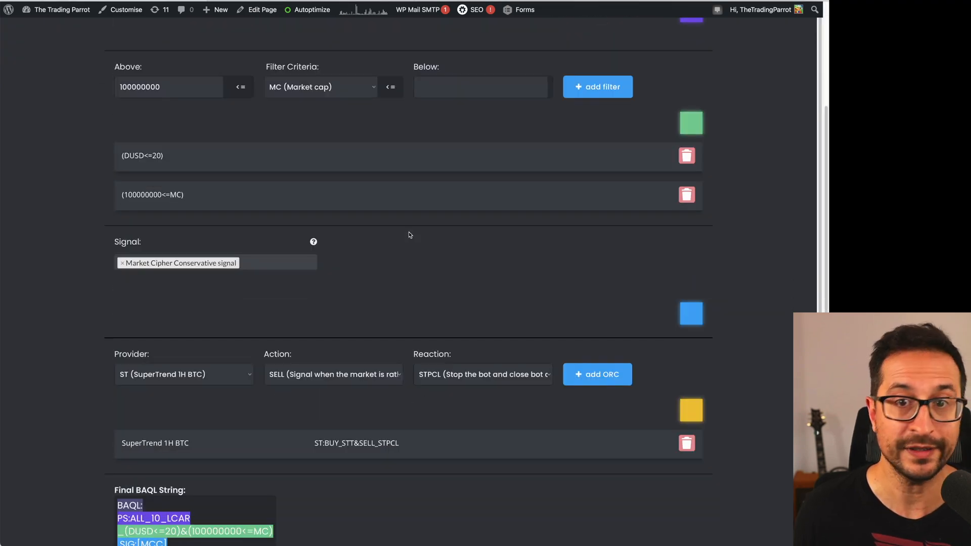
pyautogui.scroll(-3)
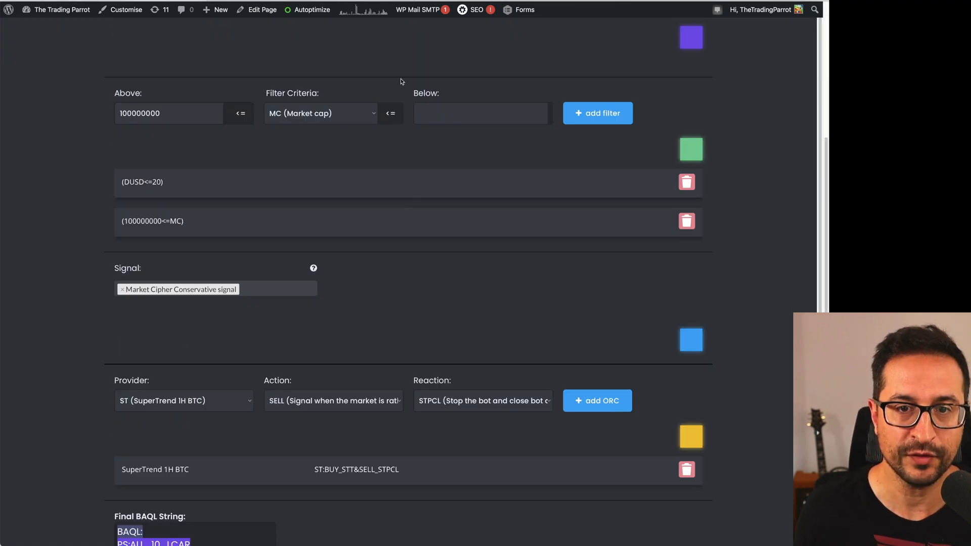
pyautogui.moveTo(358, 323)
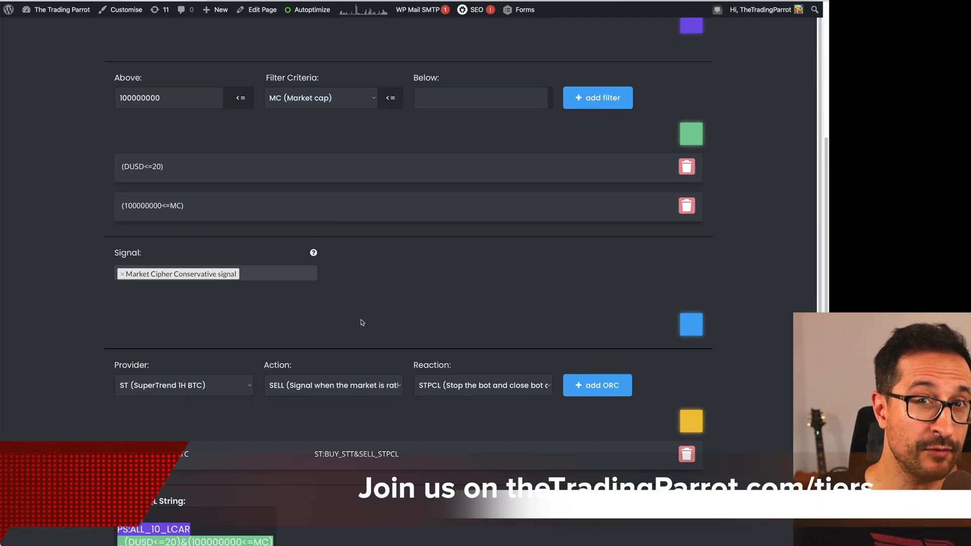
pyautogui.scroll(-3)
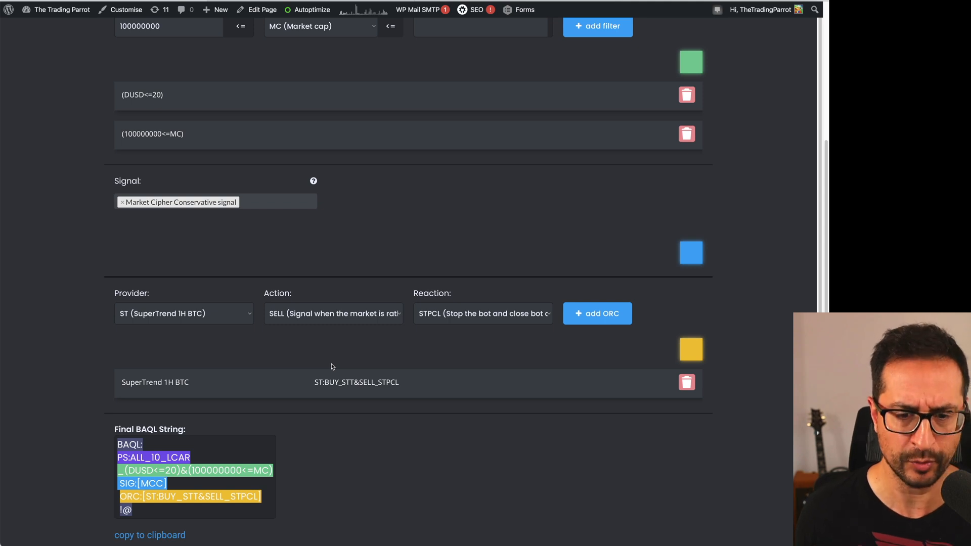
pyautogui.scroll(-3)
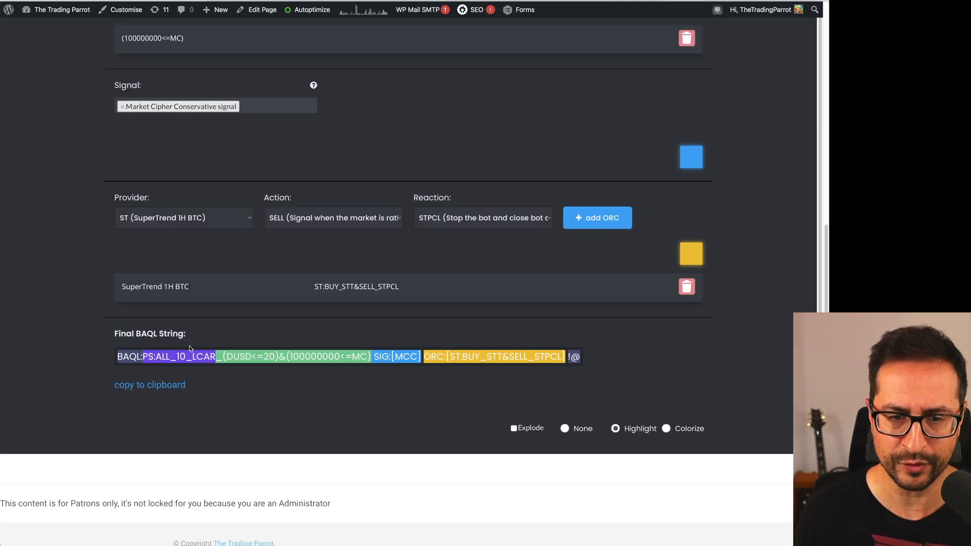
pyautogui.click(150, 384)
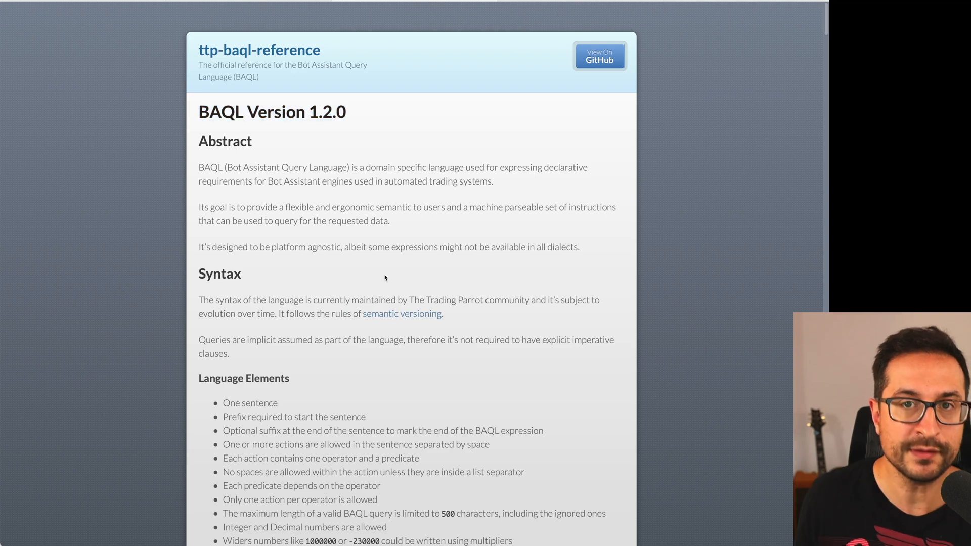
# Step: Scroll the reference through Syntax, Operators and Orchestrator down to the Grammar section
pyautogui.scroll(-3)
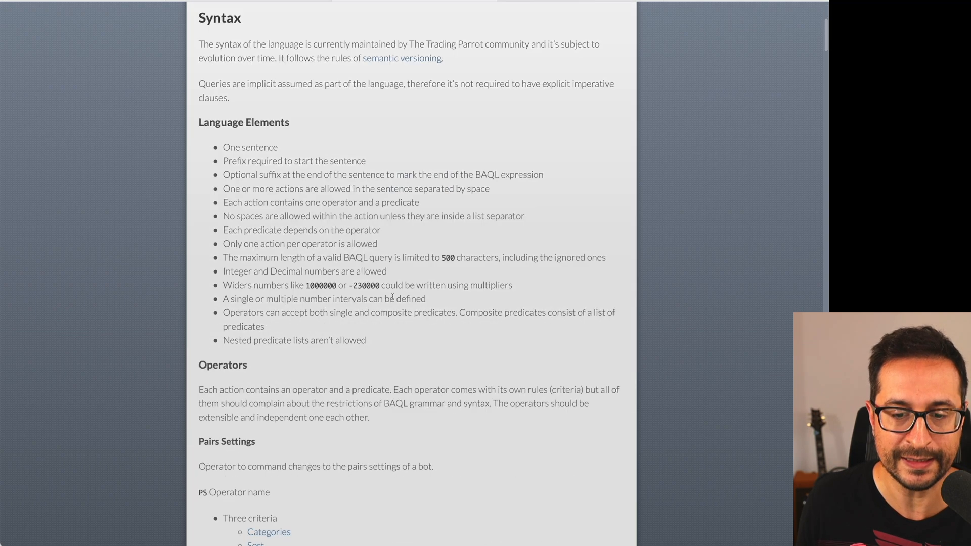
pyautogui.scroll(-3)
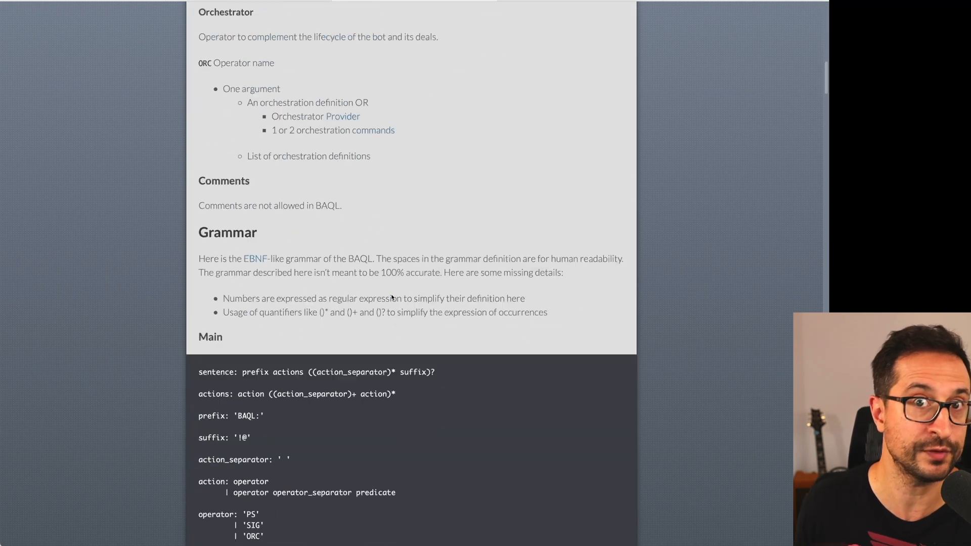
pyautogui.scroll(-3)
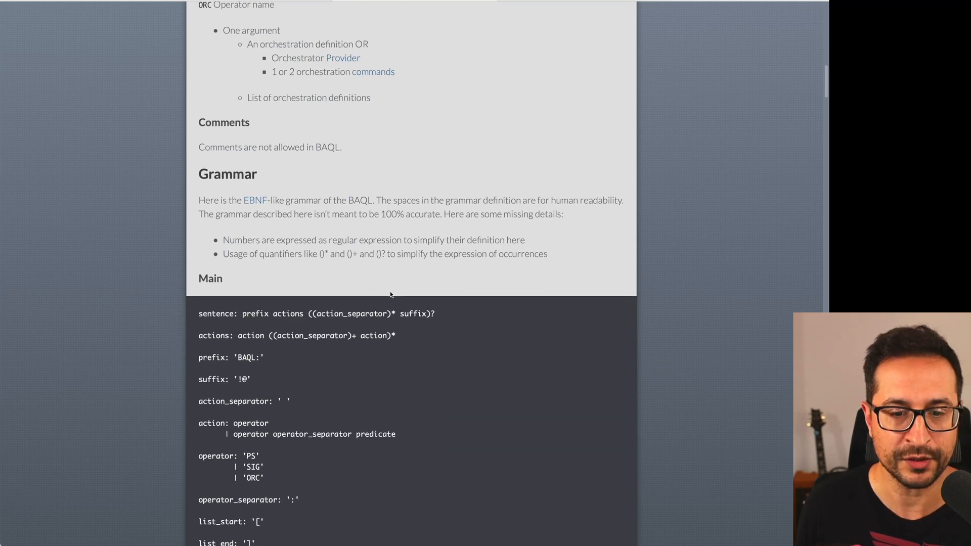
pyautogui.moveTo(459, 191)
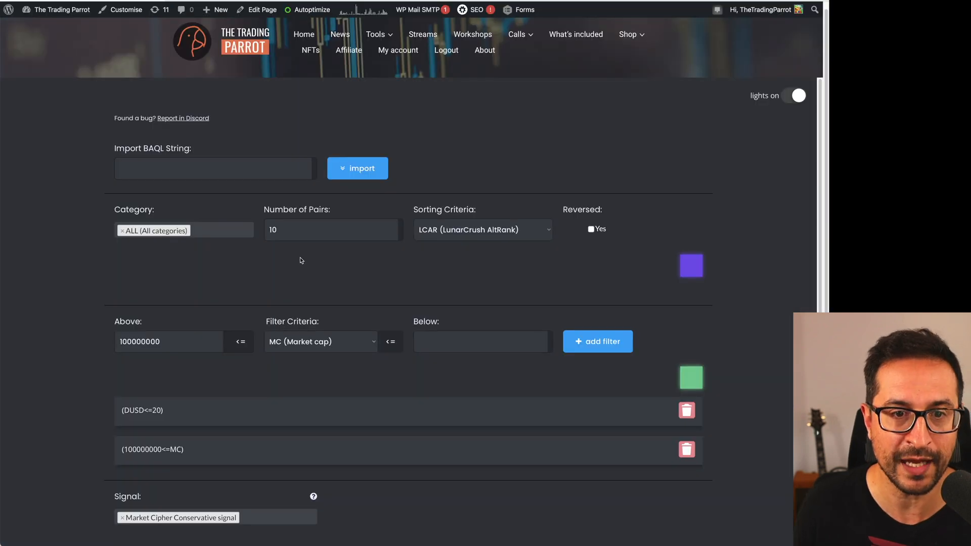
pyautogui.moveTo(281, 273)
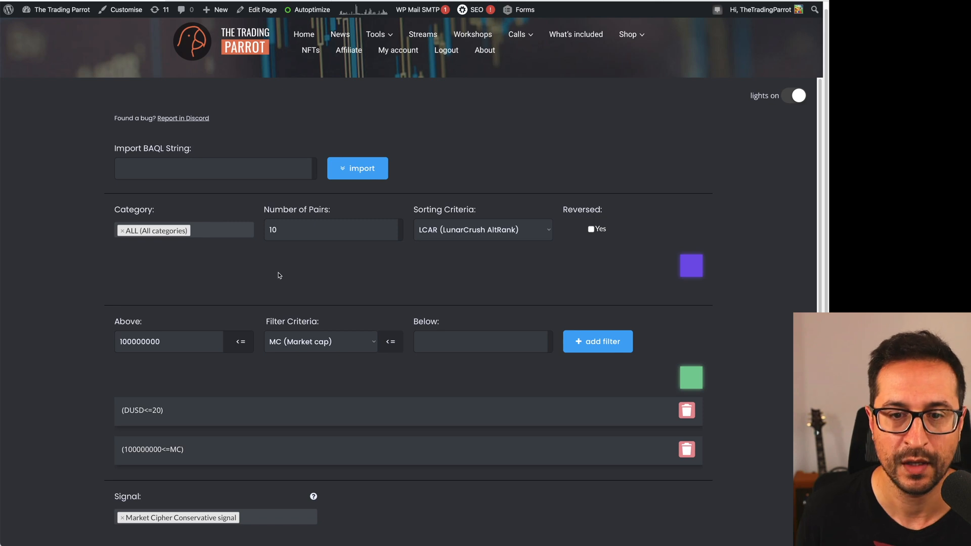
pyautogui.moveTo(345, 212)
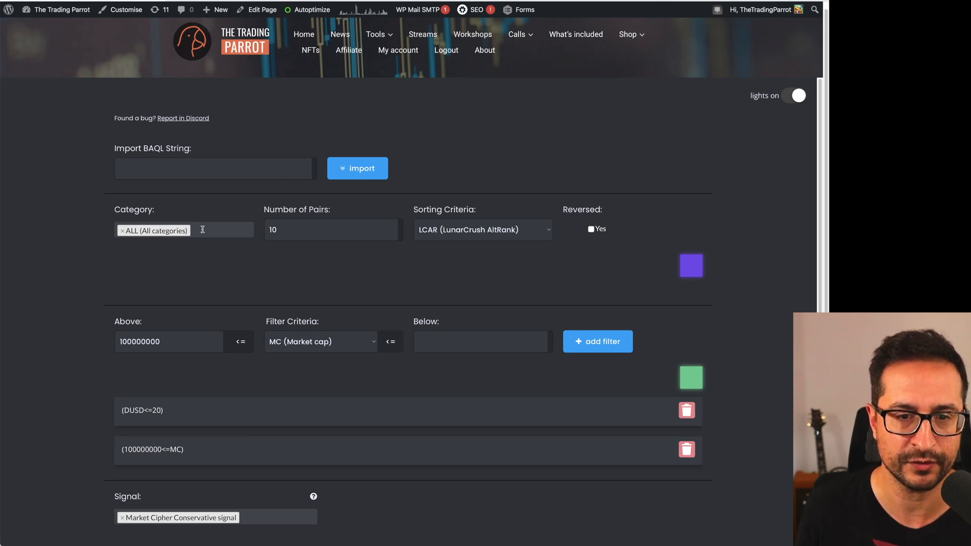
# Step: Replace the ALL category with ERC (ERC-20) and BSC (BSC ecosystem) pairs
pyautogui.click(183, 230)
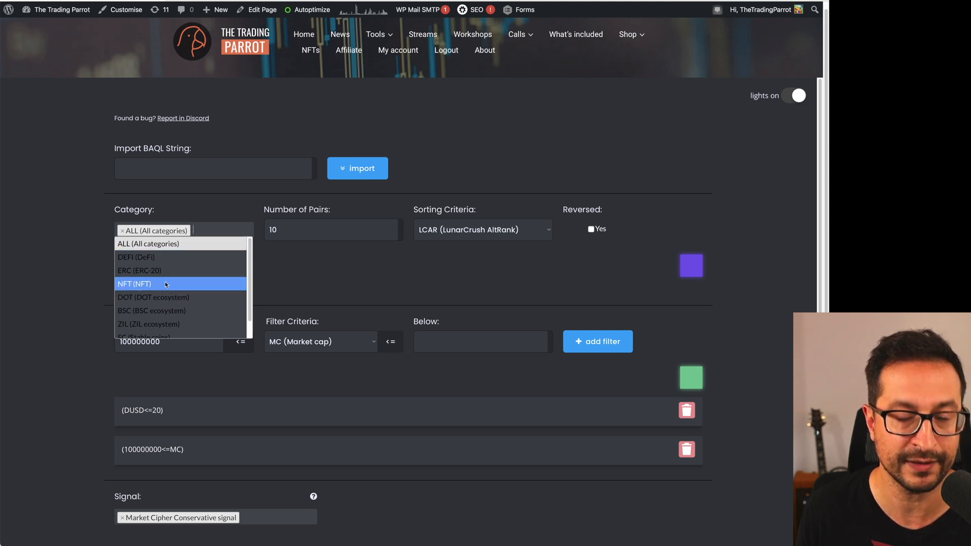
pyautogui.moveTo(149, 243)
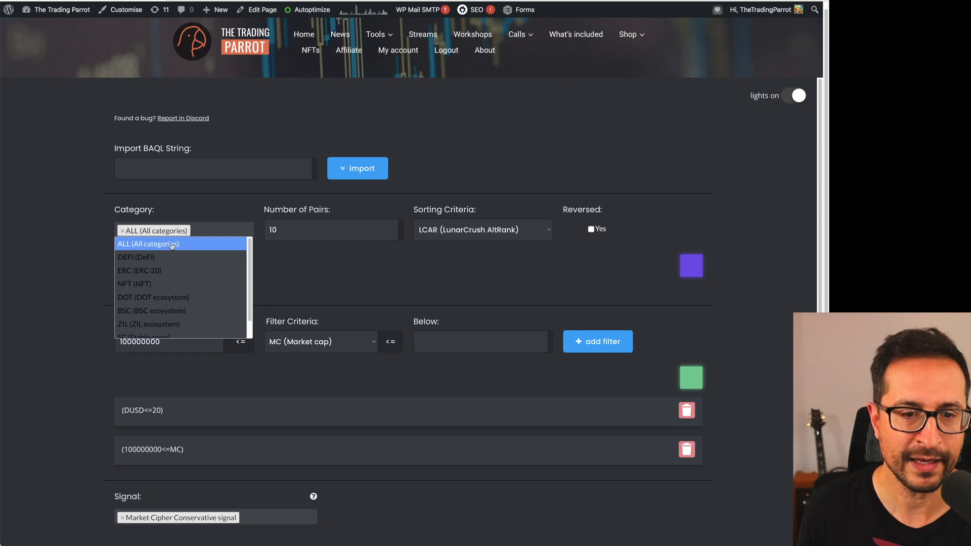
pyautogui.moveTo(148, 271)
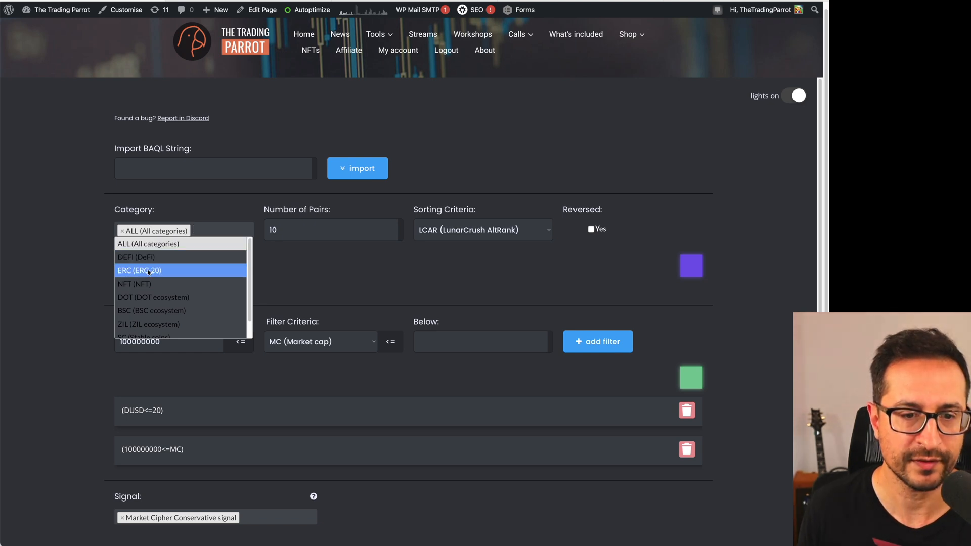
pyautogui.click(139, 271)
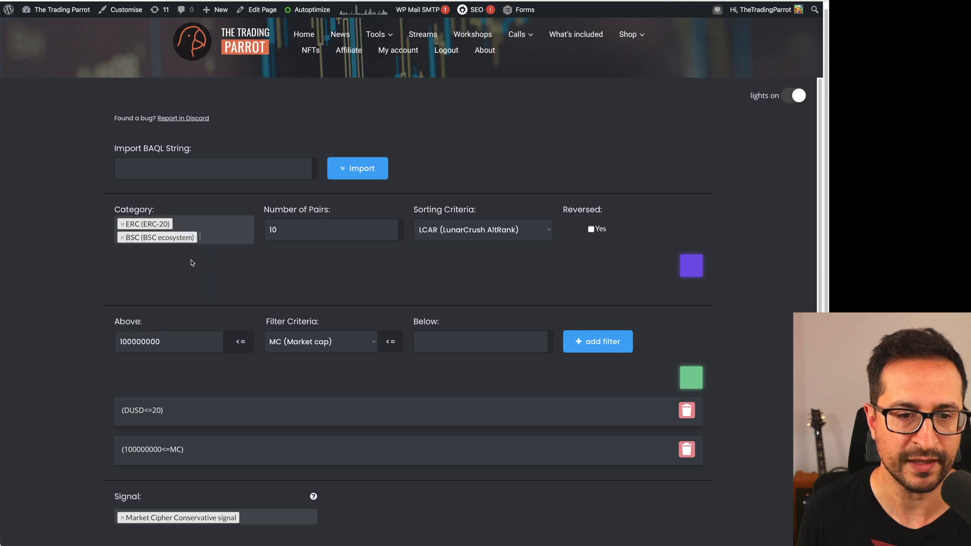
pyautogui.click(333, 229)
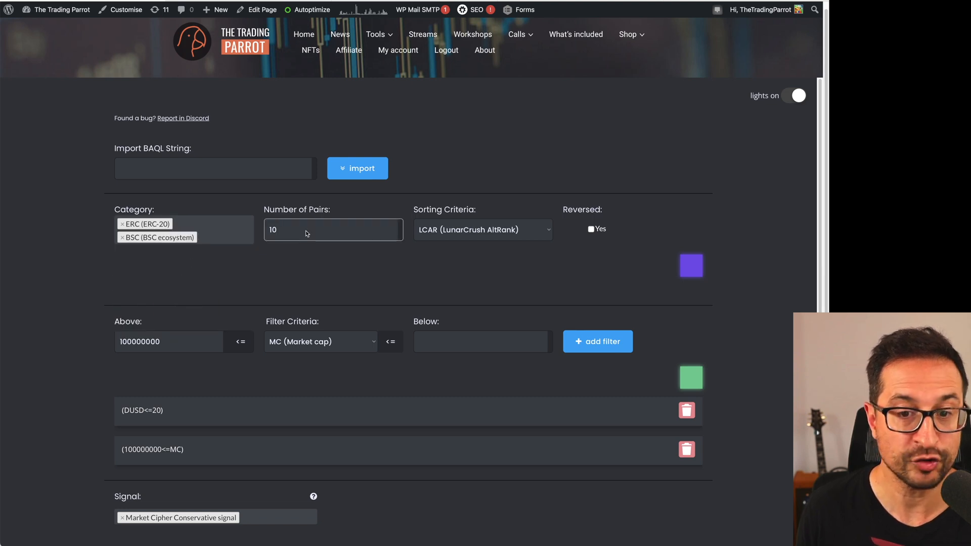
# Step: Keep LCAR (LunarCrush AltRank) as the sorting criterion with Reversed ticked
pyautogui.click(483, 229)
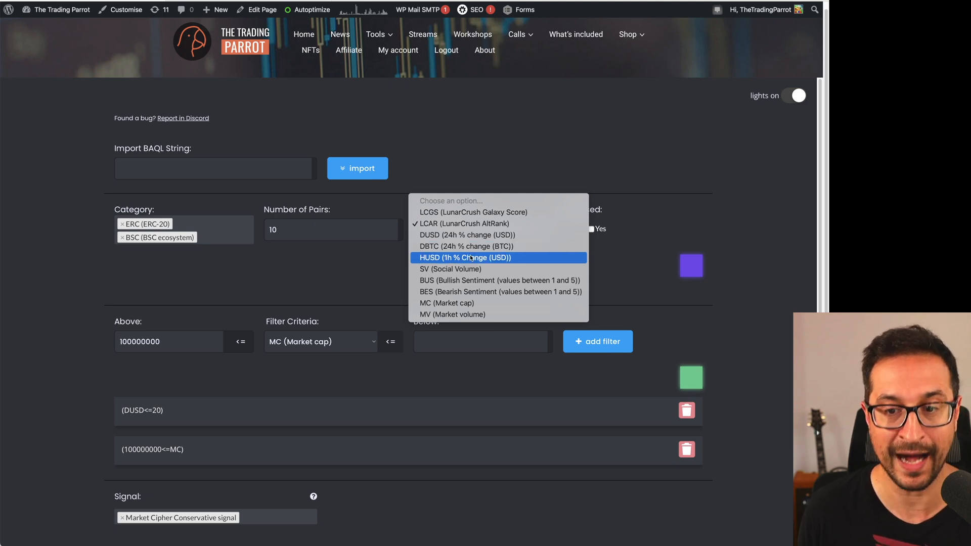
pyautogui.moveTo(499, 280)
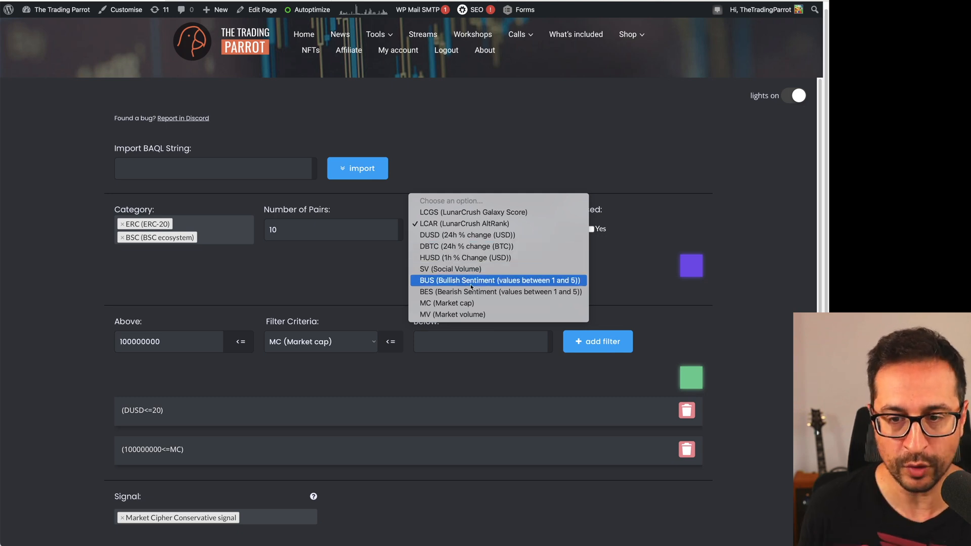
pyautogui.moveTo(382, 291)
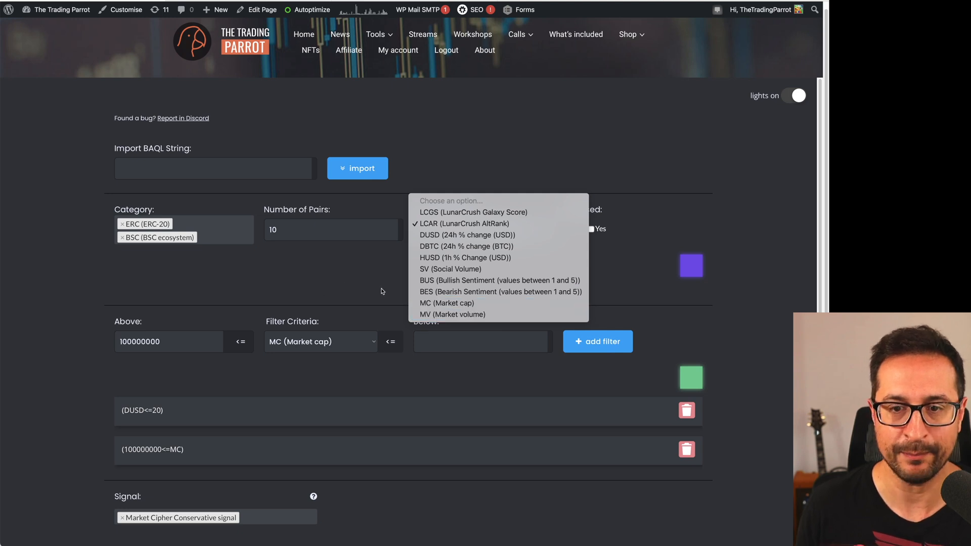
pyautogui.click(464, 224)
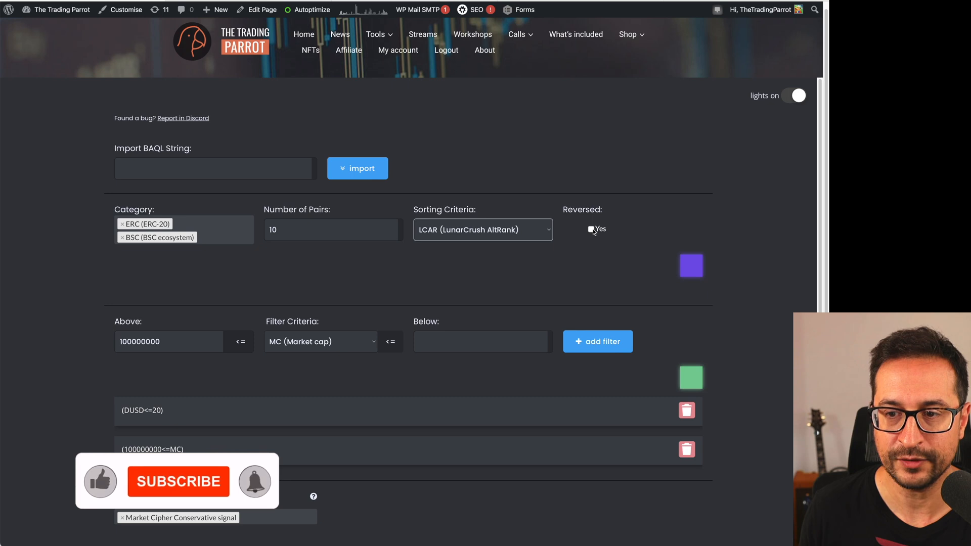
pyautogui.click(592, 230)
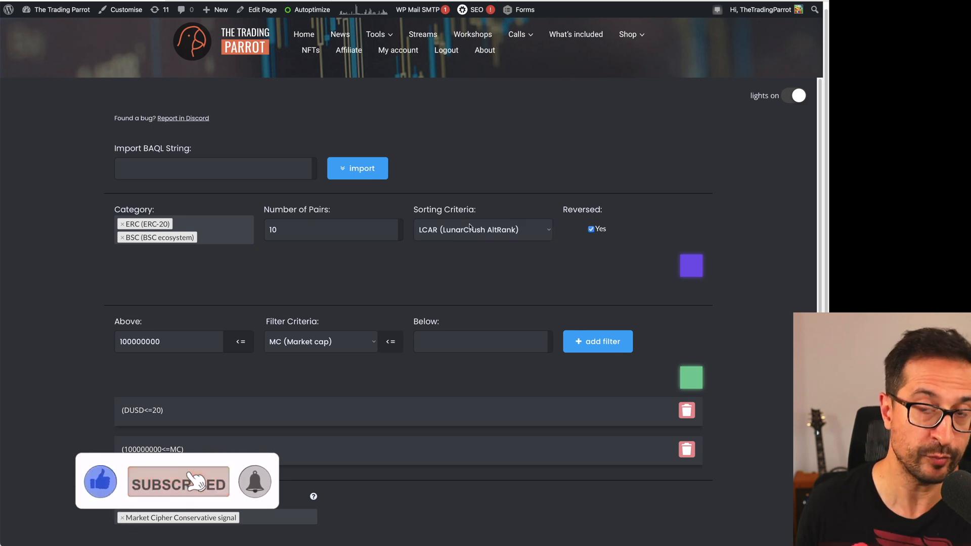
pyautogui.scroll(-3)
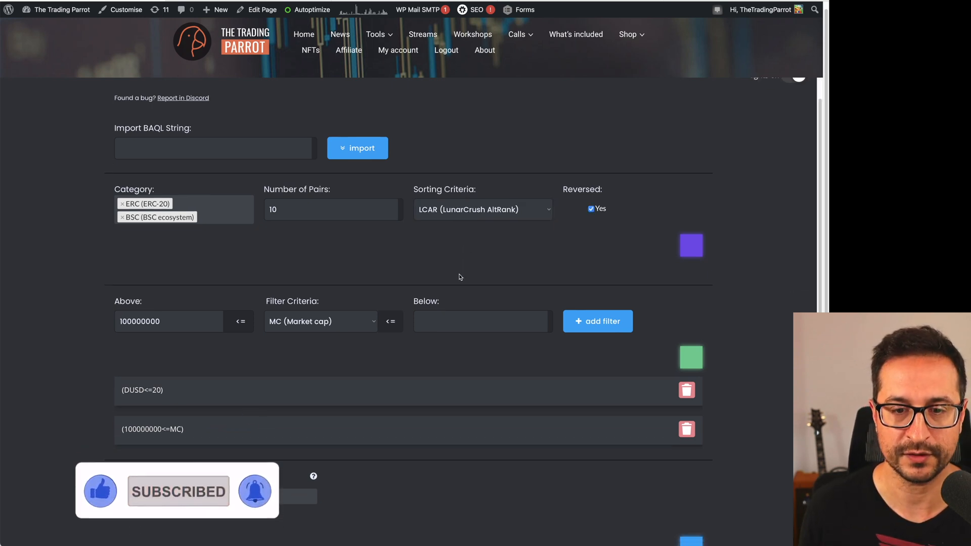
pyautogui.scroll(-3)
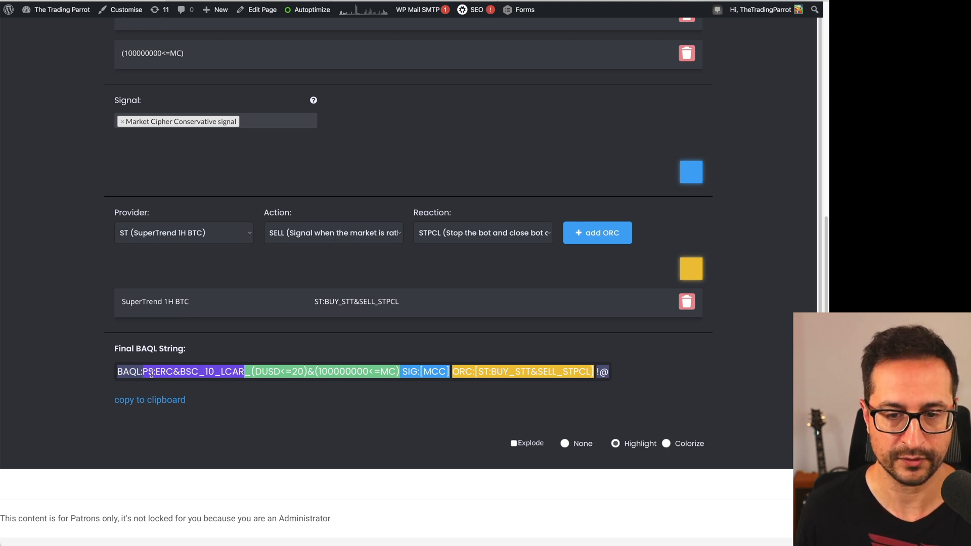
pyautogui.scroll(-3)
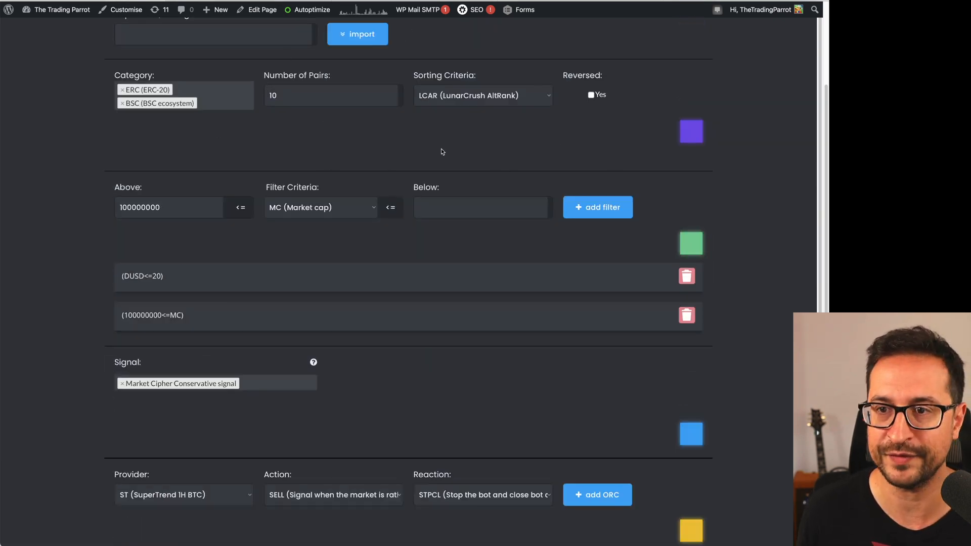
pyautogui.moveTo(571, 230)
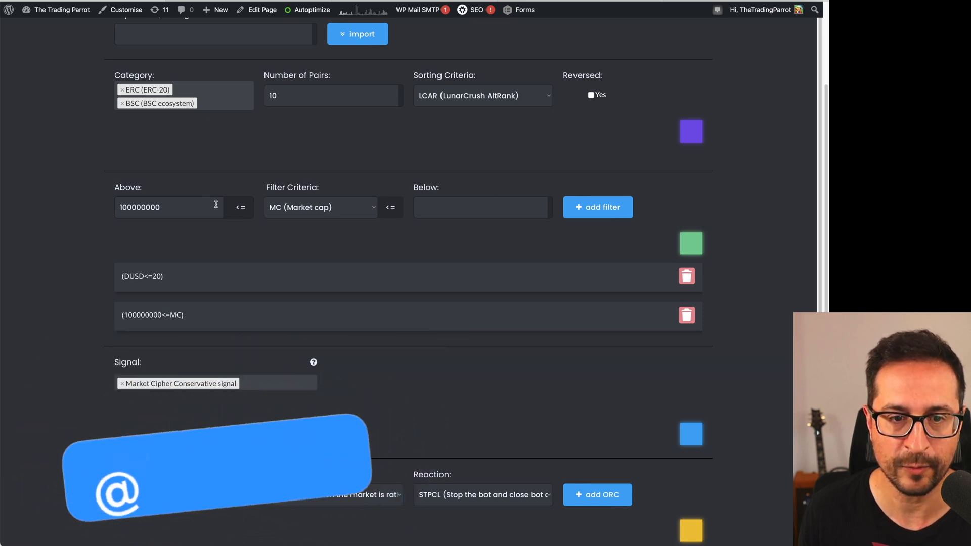
# Step: Add a Bullish Sentiment filter (10<=BUS), then delete it, keeping the DUSD and market cap filters
pyautogui.tripleClick(169, 206)
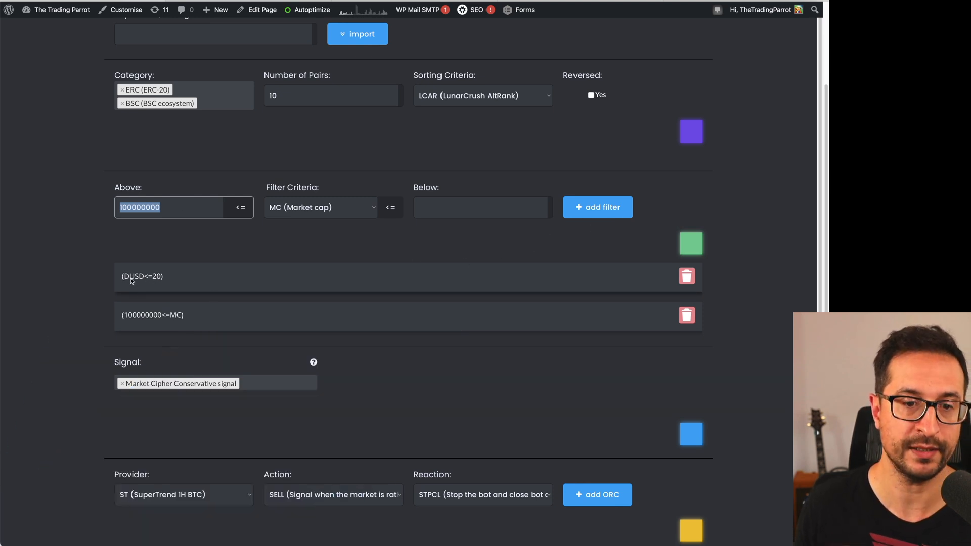
pyautogui.doubleClick(154, 276)
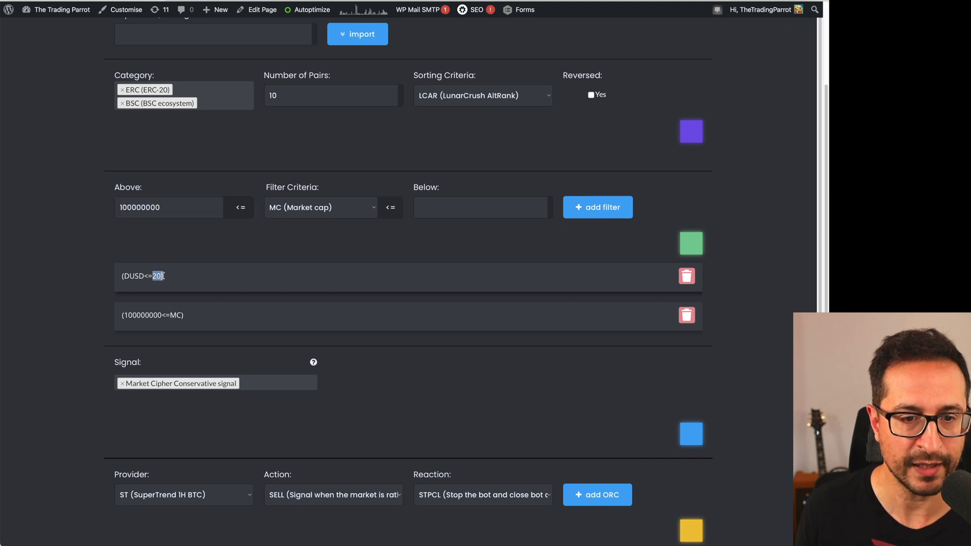
pyautogui.moveTo(164, 276)
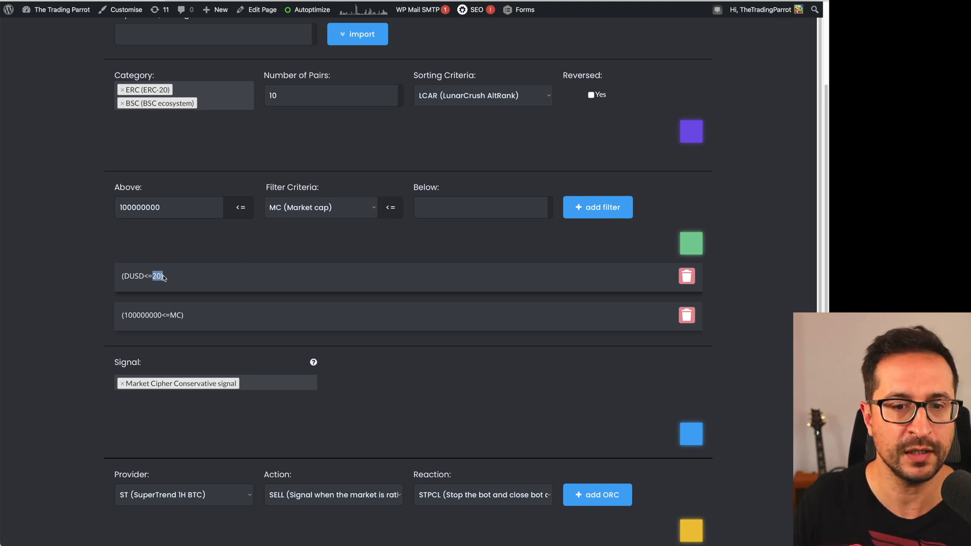
pyautogui.click(321, 207)
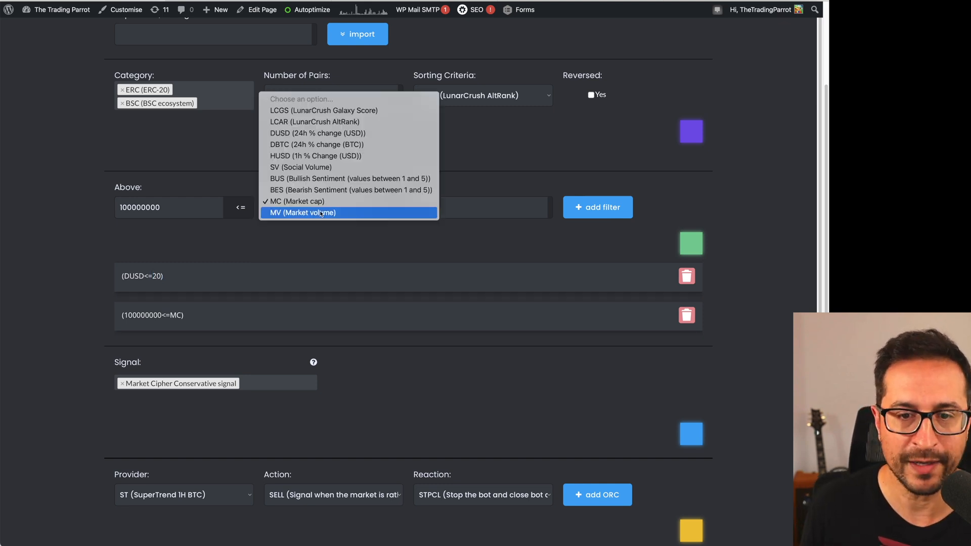
pyautogui.click(296, 201)
pyautogui.write('1')
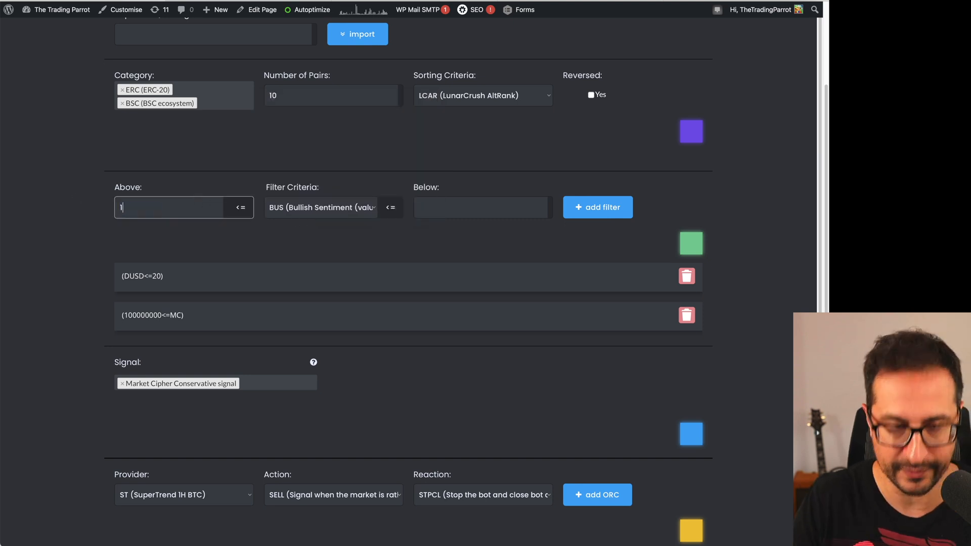
pyautogui.write('0')
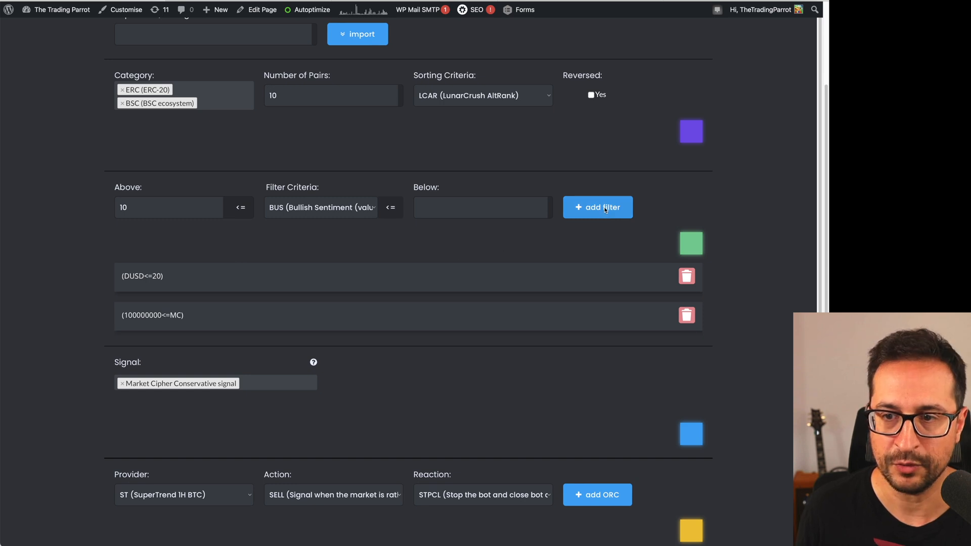
pyautogui.click(597, 206)
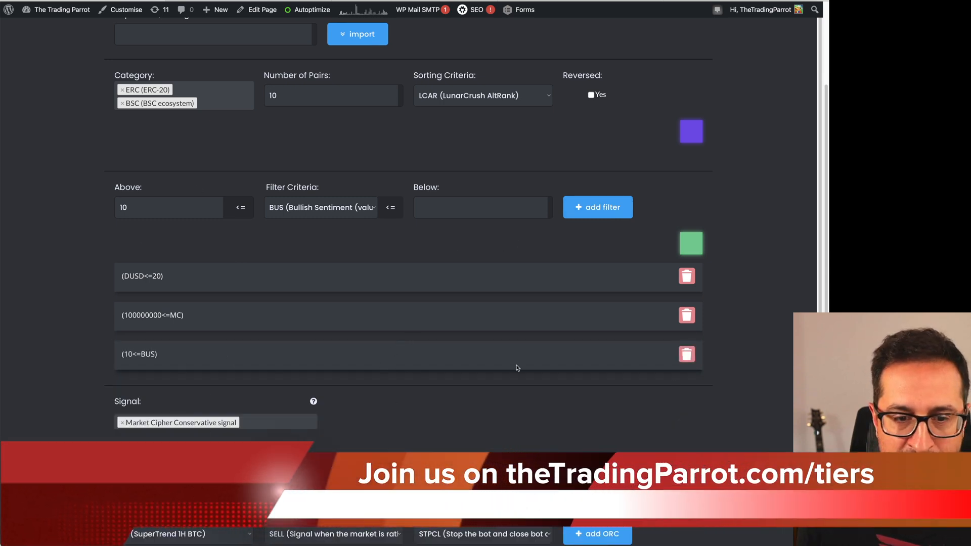
pyautogui.click(686, 354)
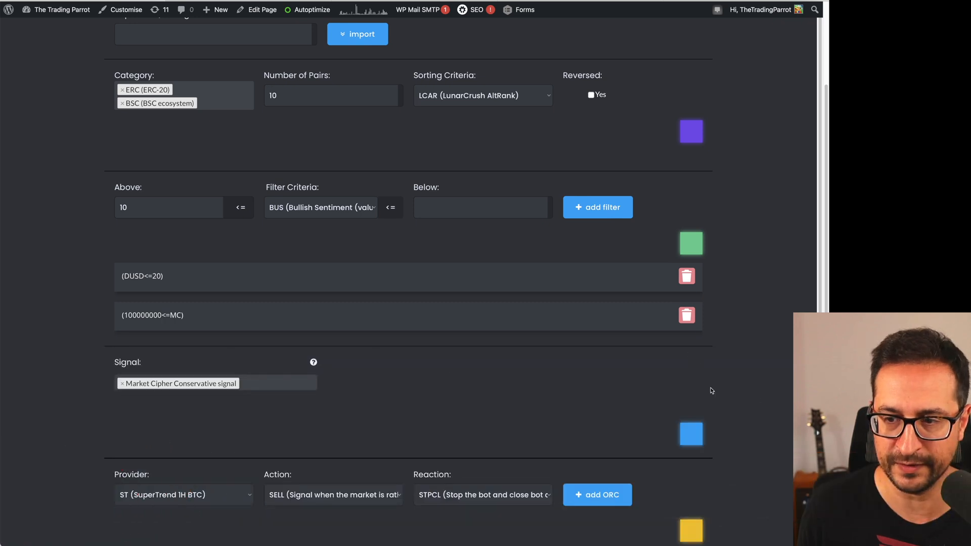
pyautogui.click(214, 383)
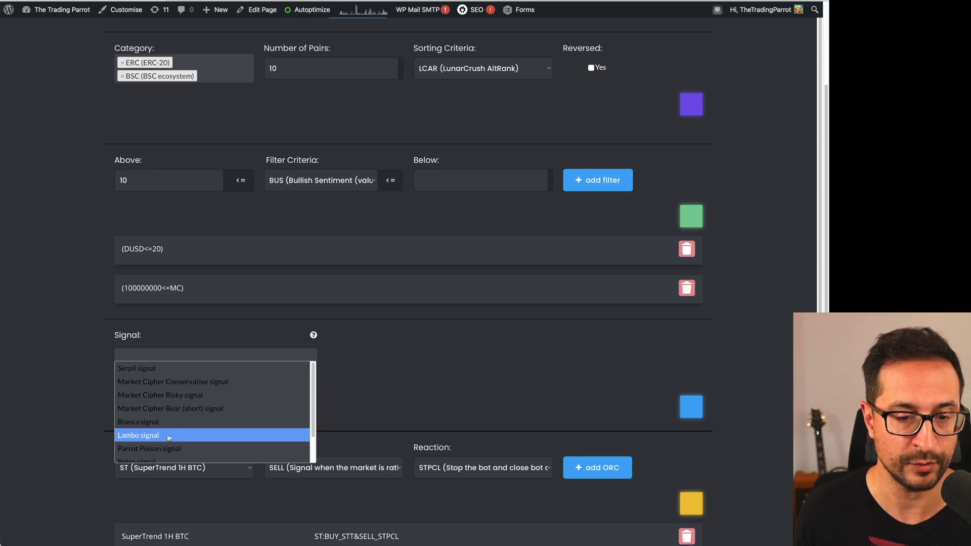
# Step: Choose the Lambo signal and keep SuperTrend 1H BTC as the orchestrator provider
pyautogui.click(138, 435)
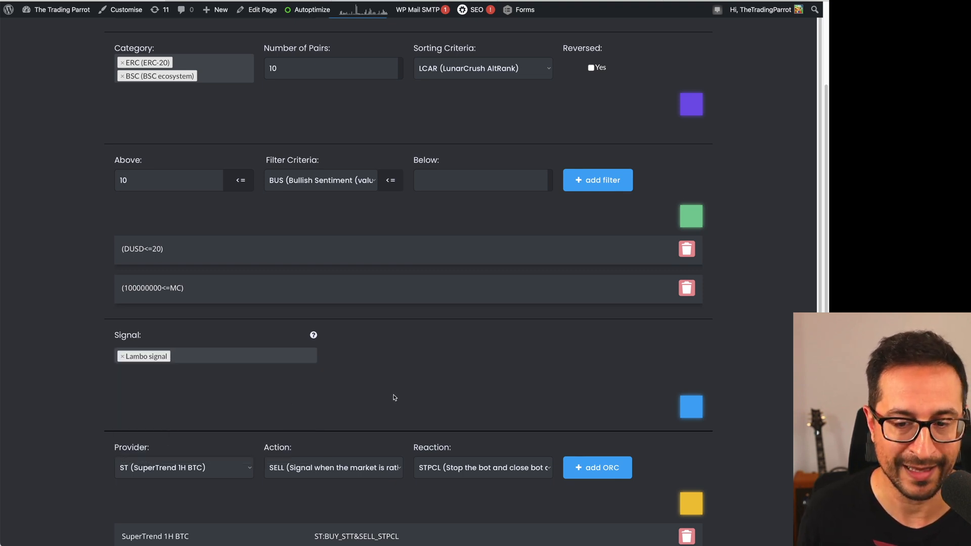
pyautogui.scroll(-3)
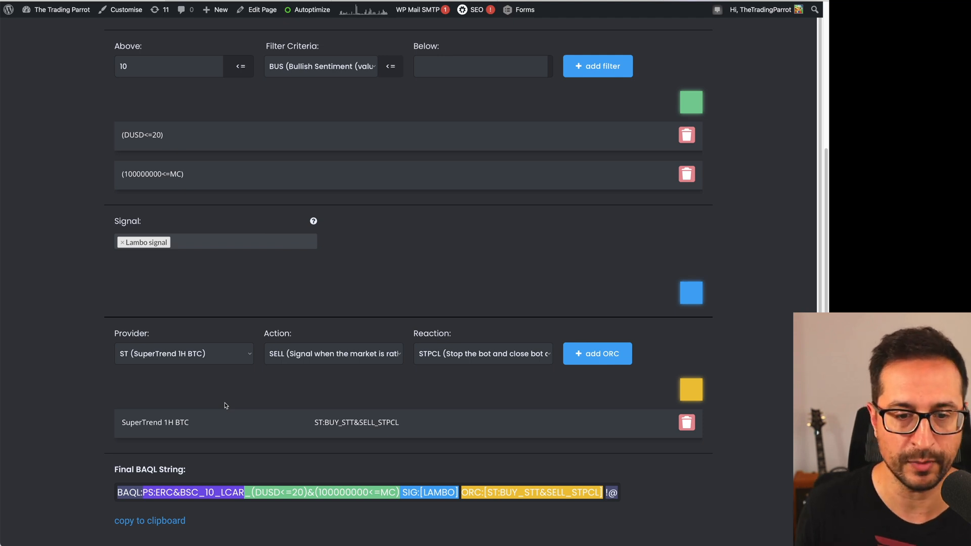
pyautogui.click(183, 354)
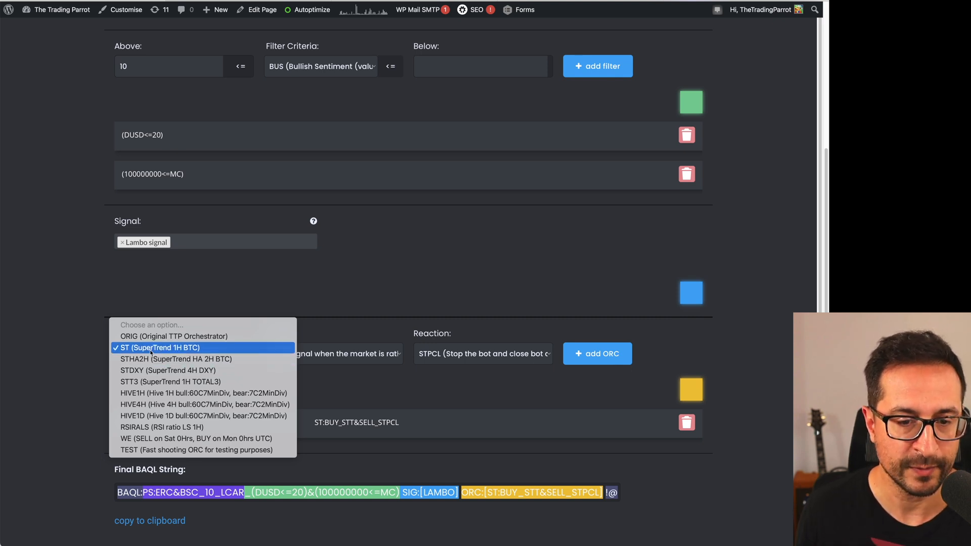
pyautogui.click(159, 347)
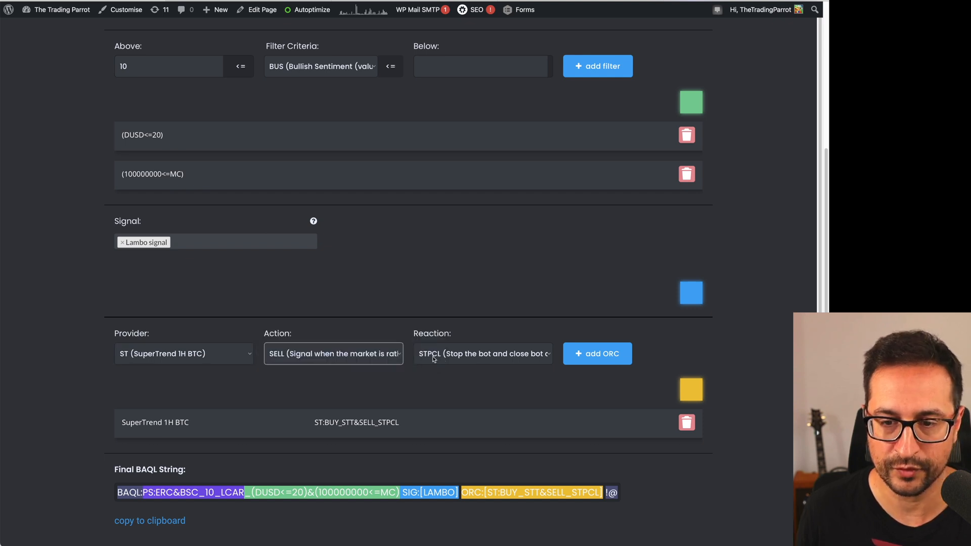
# Step: Set the SuperTrend 1H BTC rule to BUY with reaction STT (Start the bot)
pyautogui.click(484, 354)
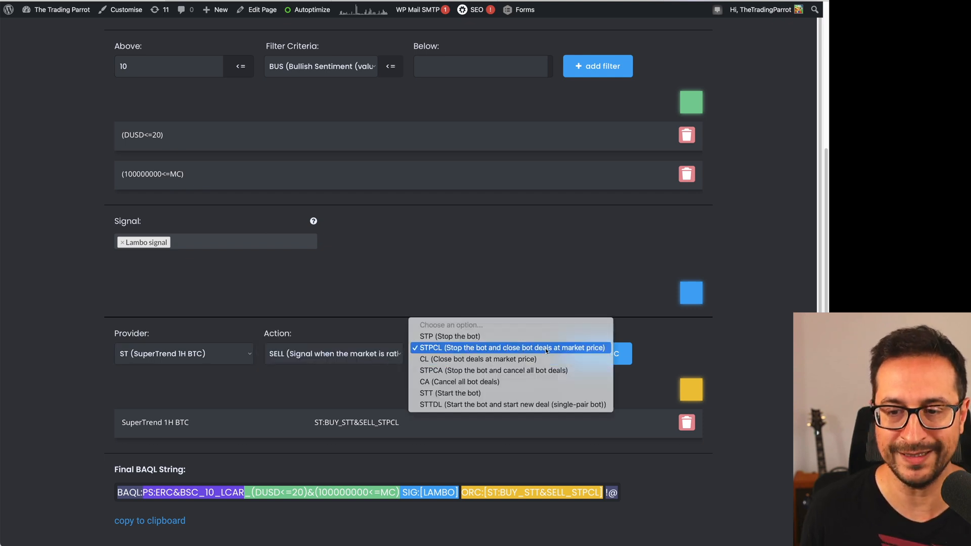
pyautogui.click(510, 347)
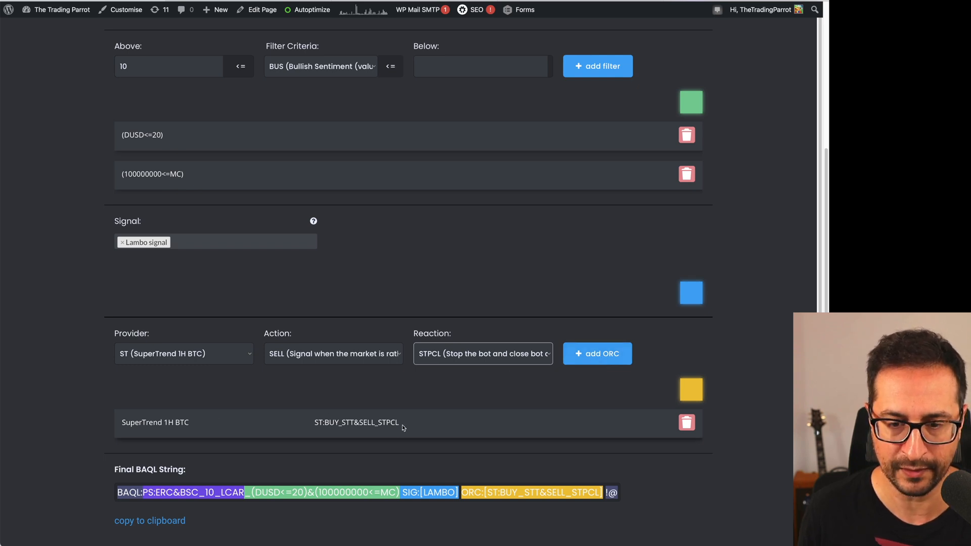
pyautogui.click(482, 354)
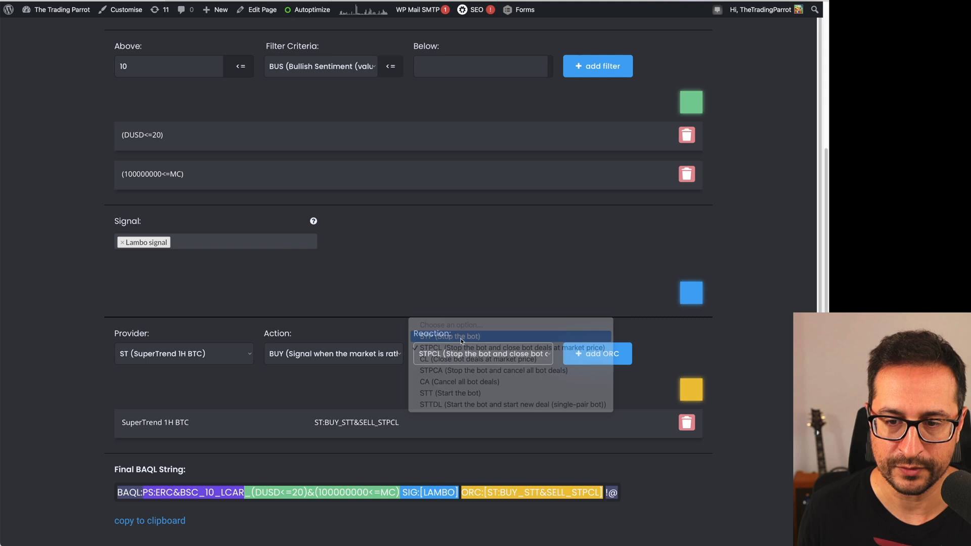
pyautogui.click(451, 392)
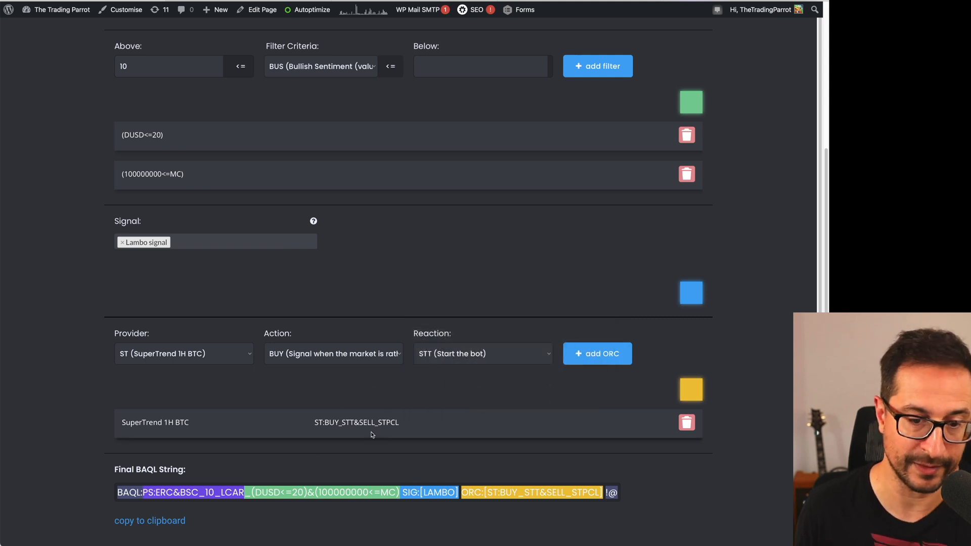
pyautogui.click(184, 354)
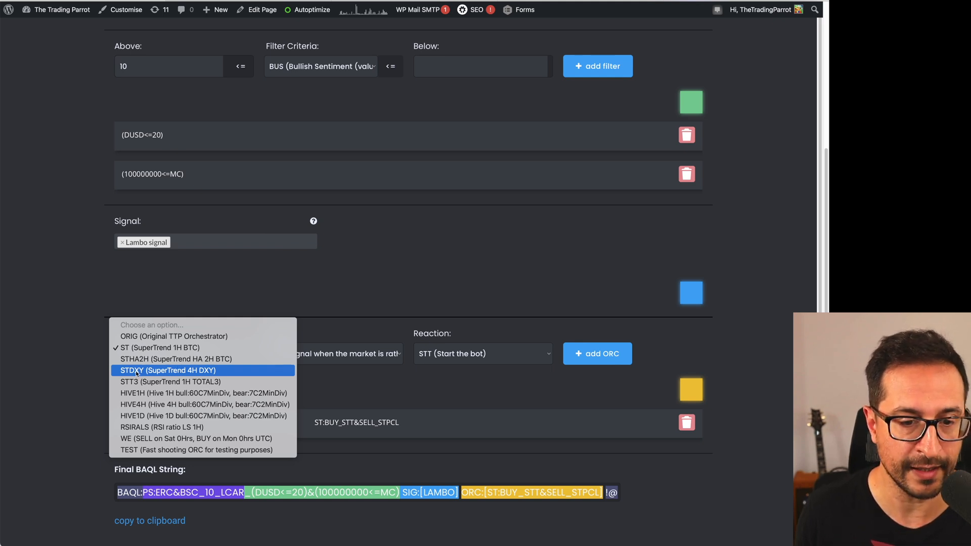
# Step: Add a SuperTrend 4H DXY rule where BUY stops the bot (STP)
pyautogui.click(166, 370)
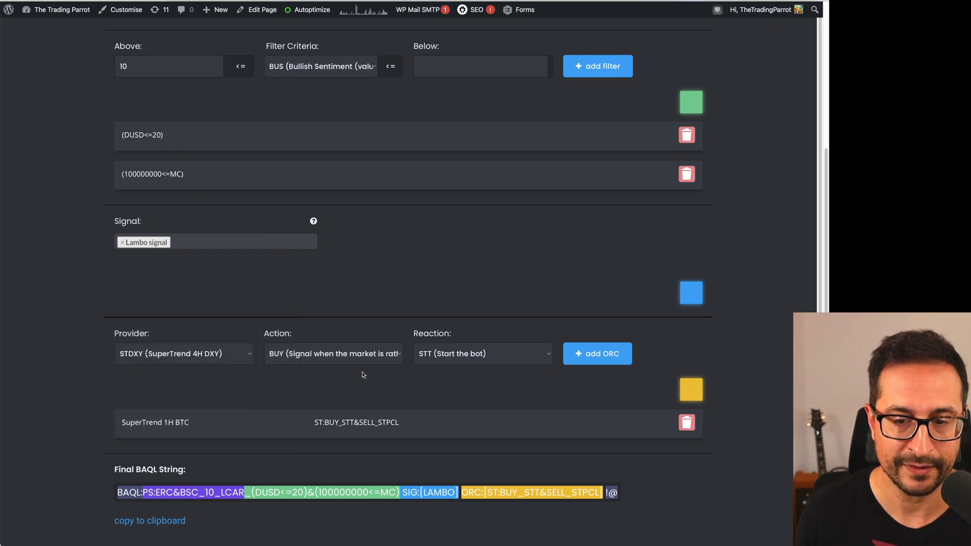
pyautogui.click(483, 354)
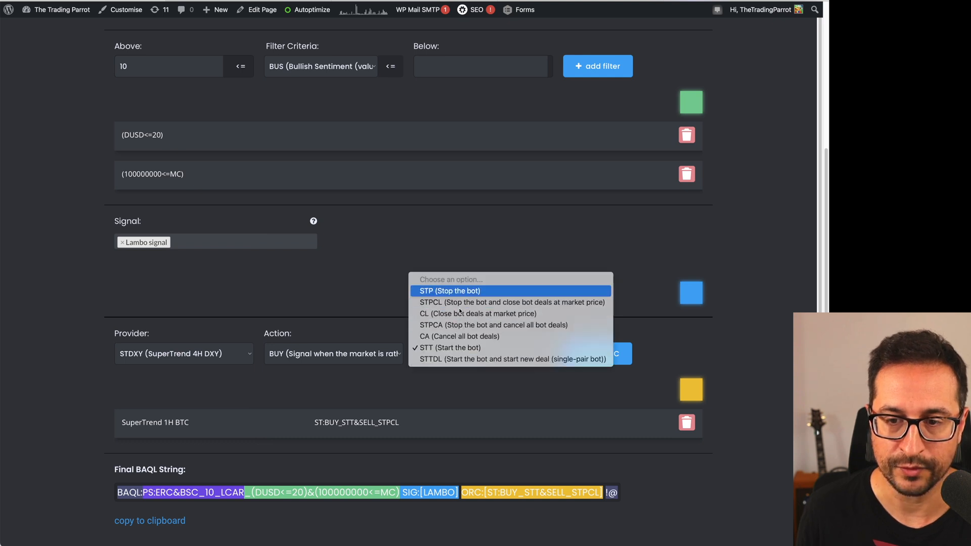
pyautogui.click(449, 290)
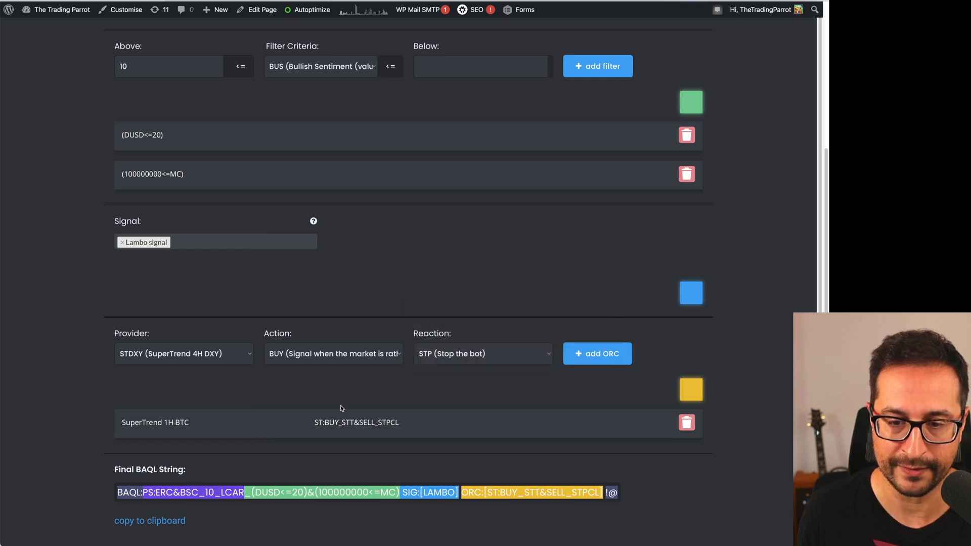
pyautogui.click(597, 353)
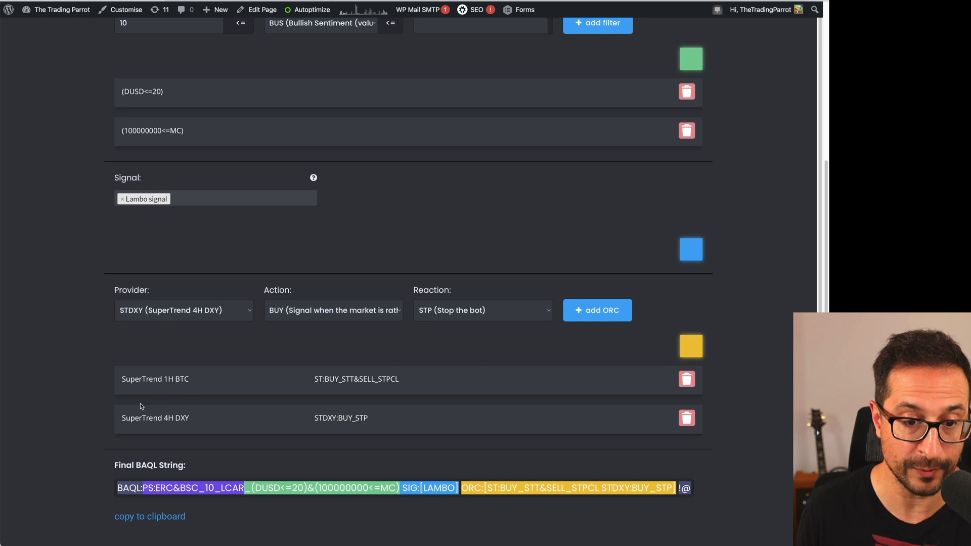
pyautogui.moveTo(161, 384)
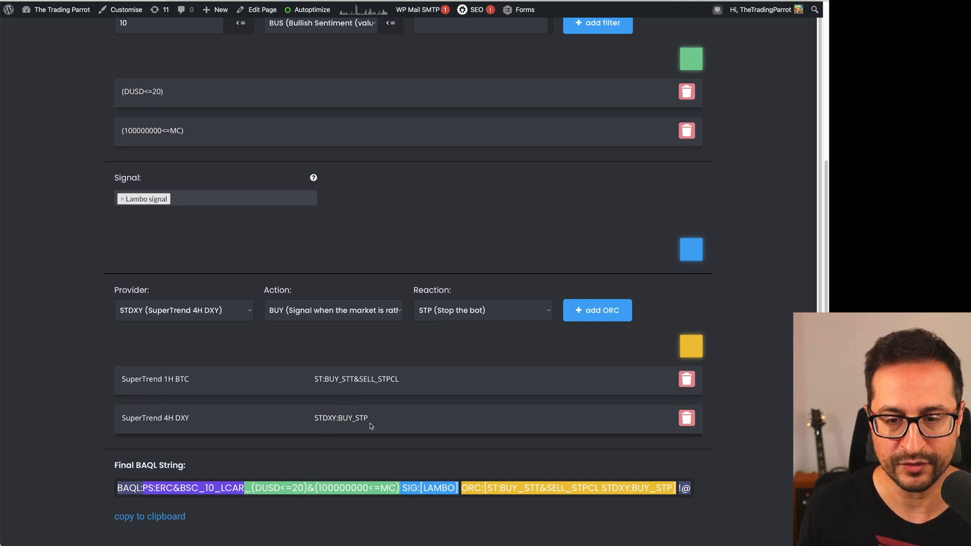
pyautogui.scroll(-3)
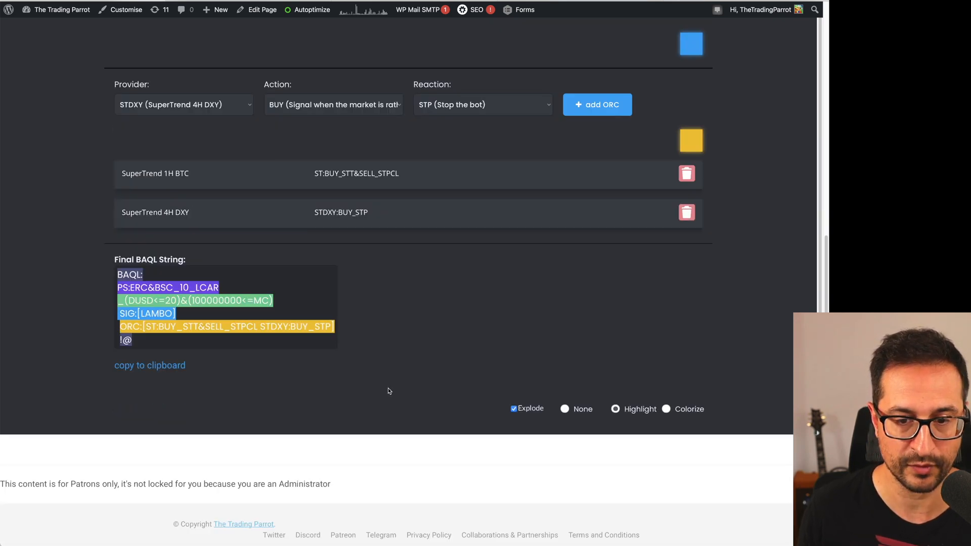
# Step: Colorize the one-line final BAQL string and copy it to the clipboard
pyautogui.scroll(-3)
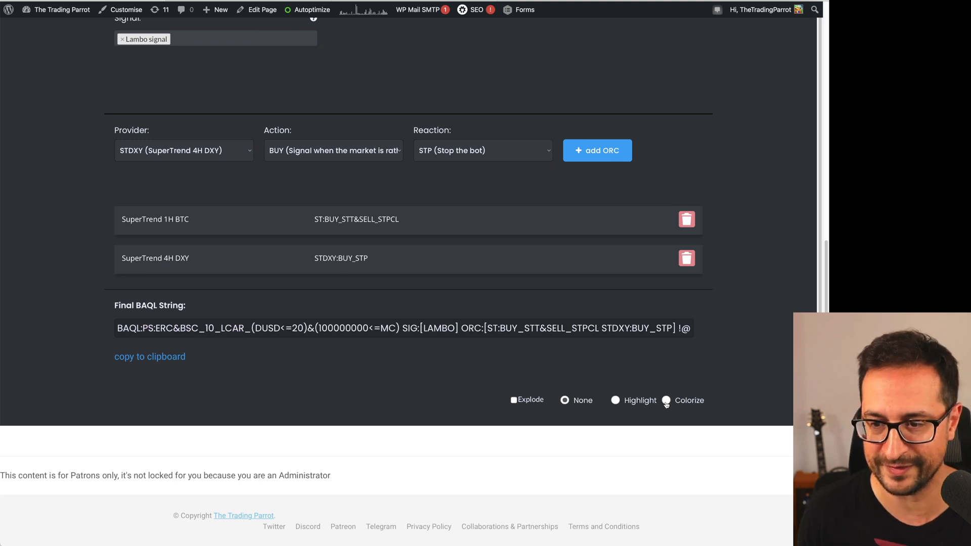
pyautogui.click(667, 400)
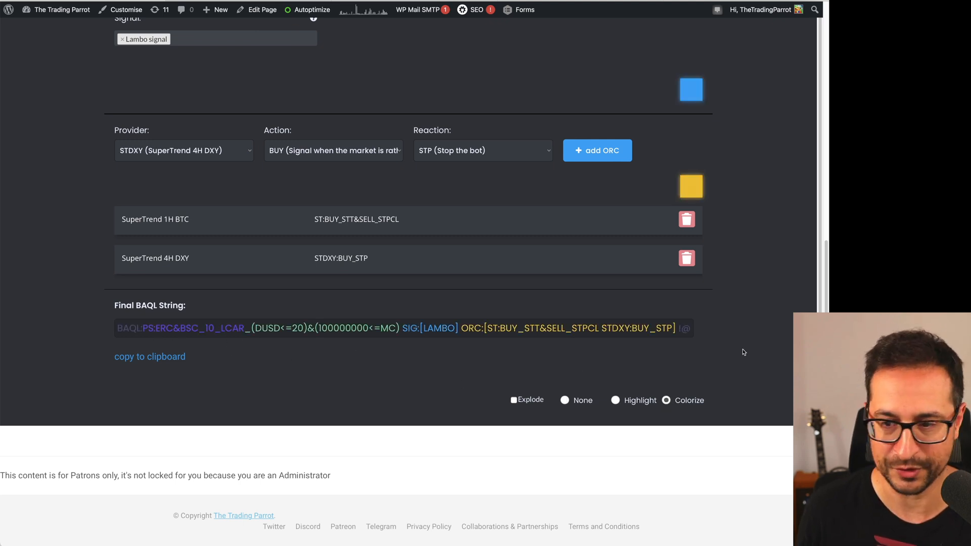
pyautogui.click(149, 356)
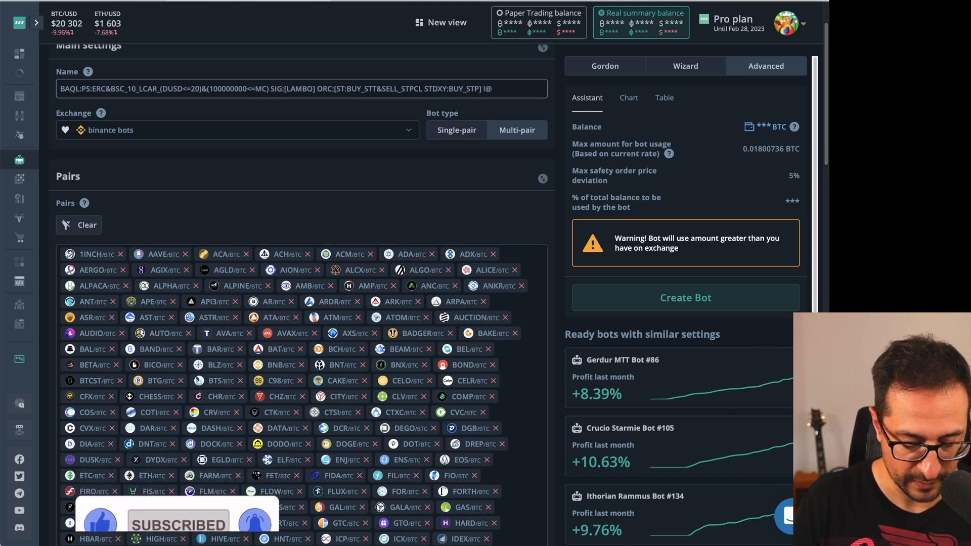
# Step: Name the bot 'PArrot bot' plus the pasted BAQL string and set it to Multi-pair
pyautogui.write('PArrot bot')
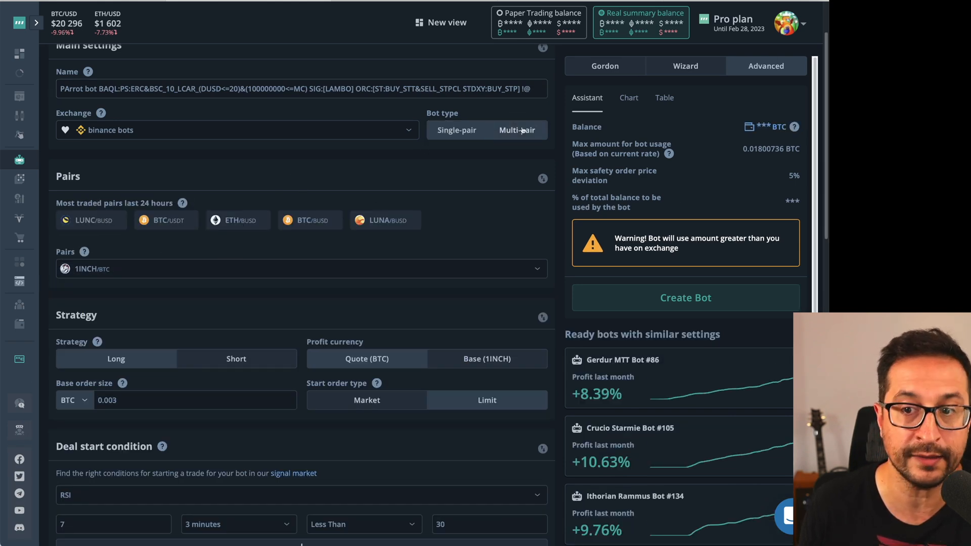
pyautogui.click(517, 131)
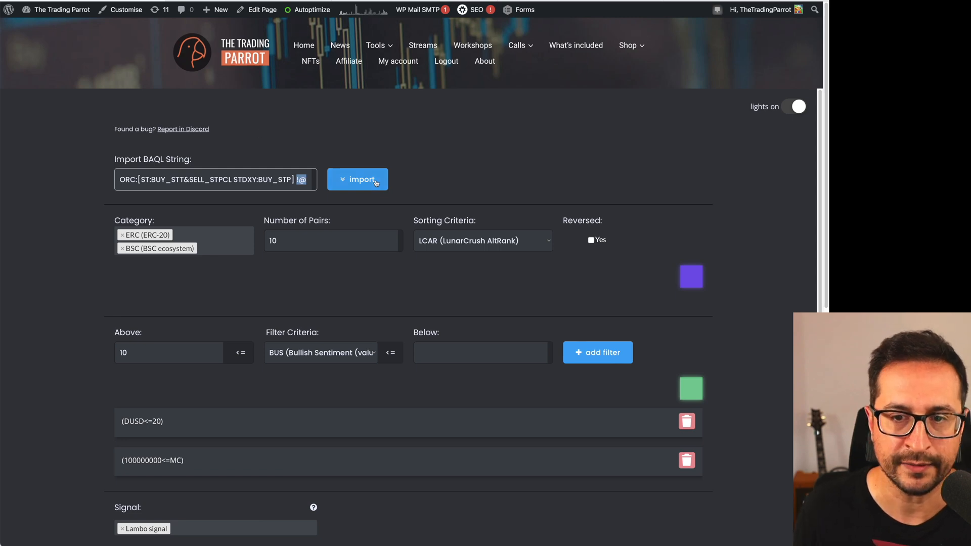
# Step: Import the ERC&BSC string, leaving the final string PS:ALL_10_LCAR SIG:[LAMBO] with categories emptied
pyautogui.click(357, 179)
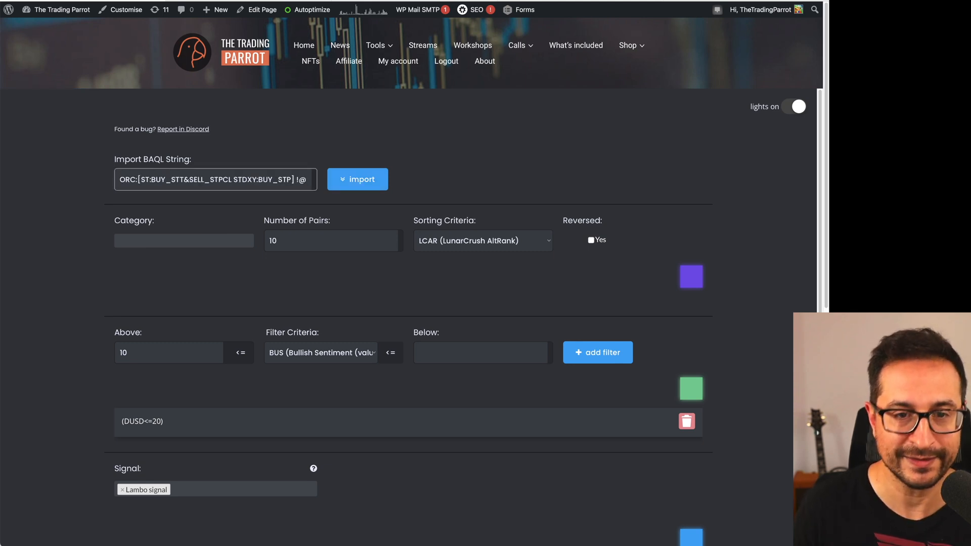
pyautogui.write('BAQL:PS:ERC&BSC_10_LCAR_(DUSD<=20)&(100000')
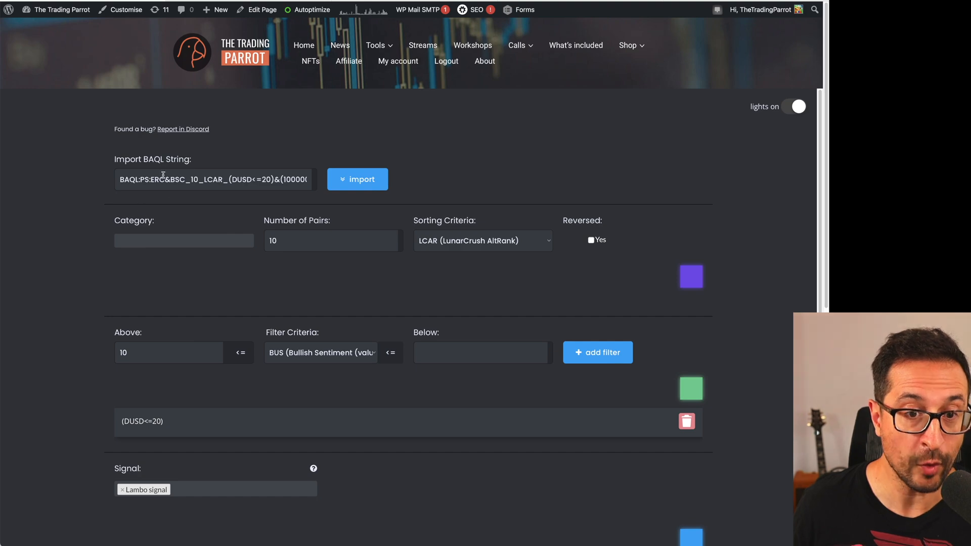
pyautogui.scroll(-3)
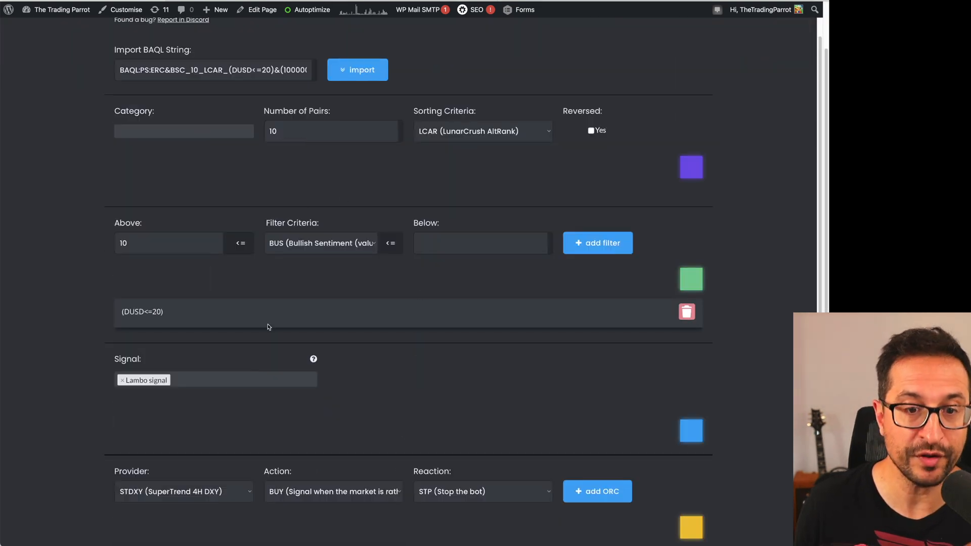
pyautogui.scroll(-3)
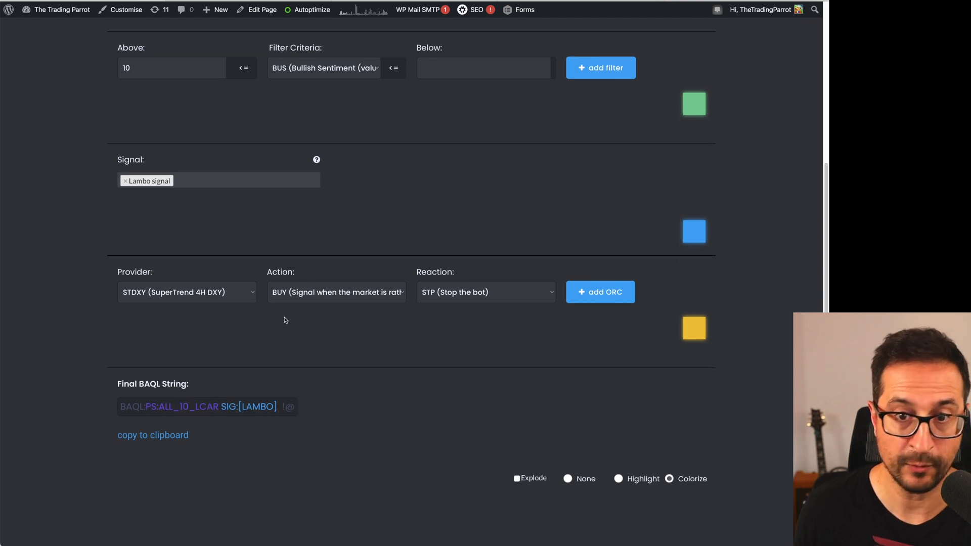
pyautogui.moveTo(297, 317)
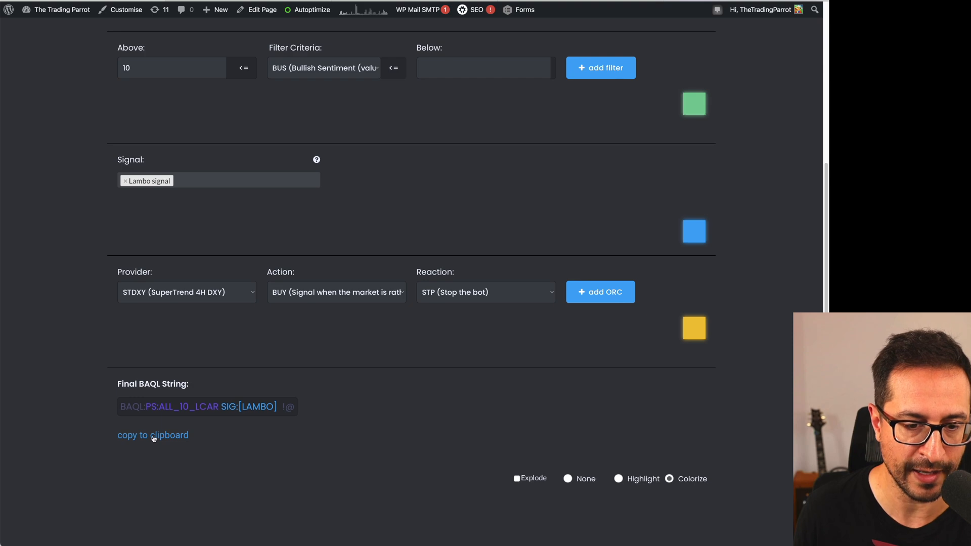
# Step: Copy BAQL:PS:ALL_10_LCAR SIG:[LAMBO] !@ and paste it after 'PArrot bot' in the Name field
pyautogui.click(153, 435)
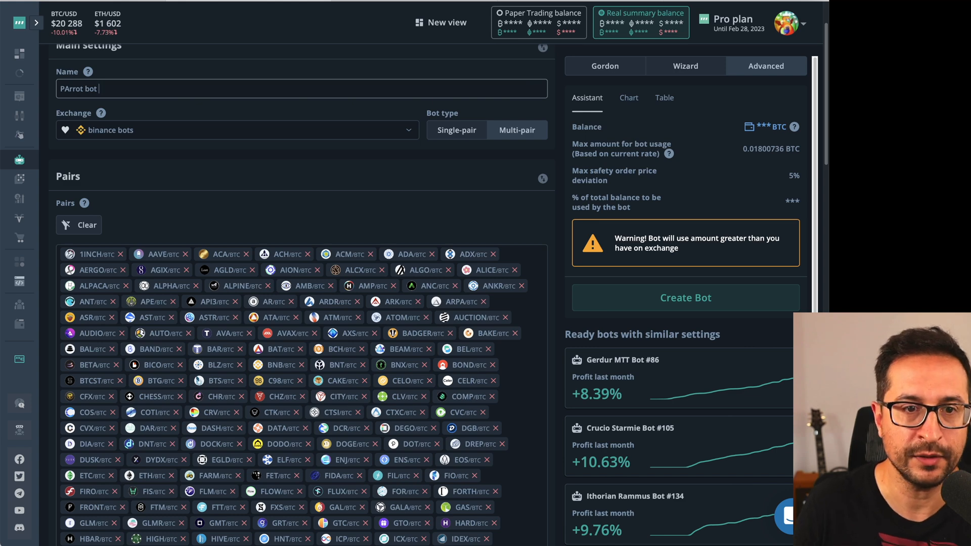
pyautogui.write('BAQL:PS:ALL_10_LCAR SIG:[LAMBO]  !@')
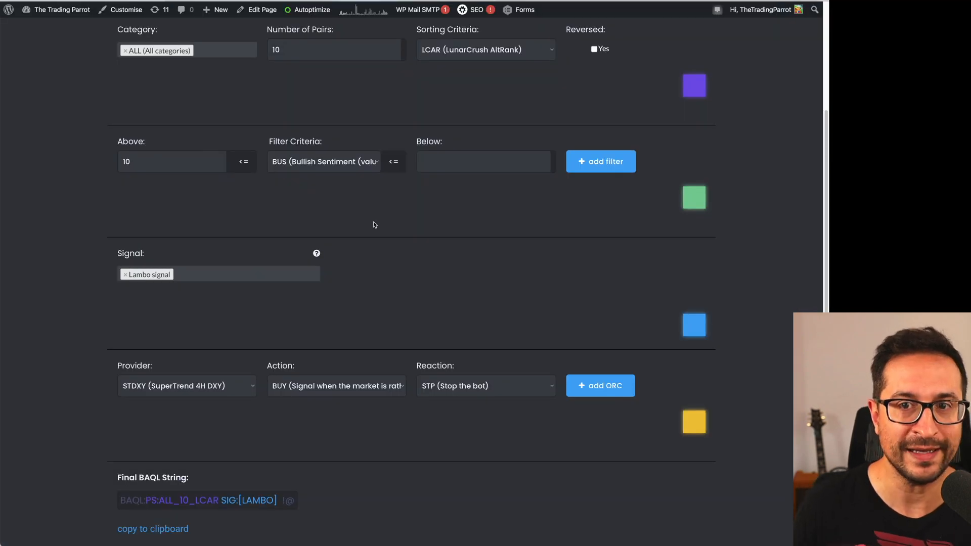
pyautogui.scroll(3)
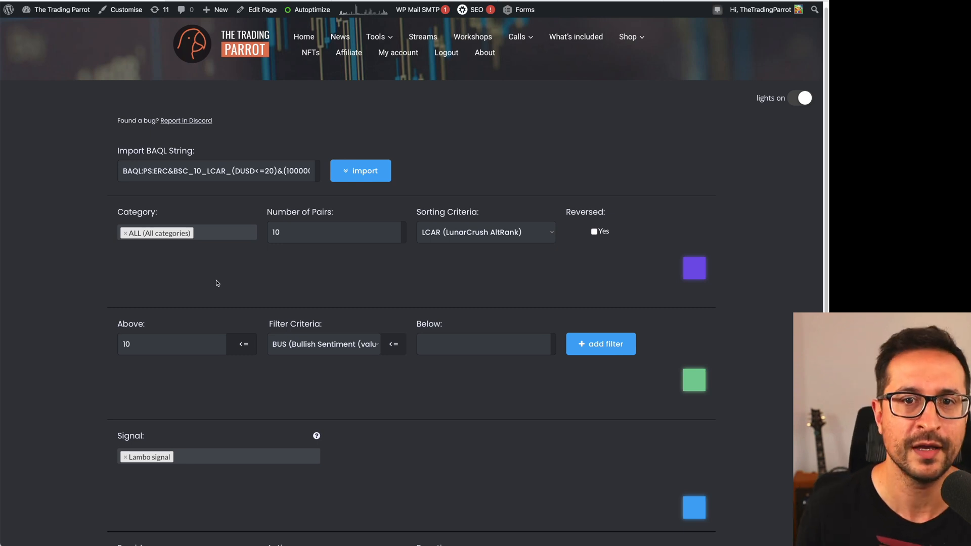
pyautogui.moveTo(264, 267)
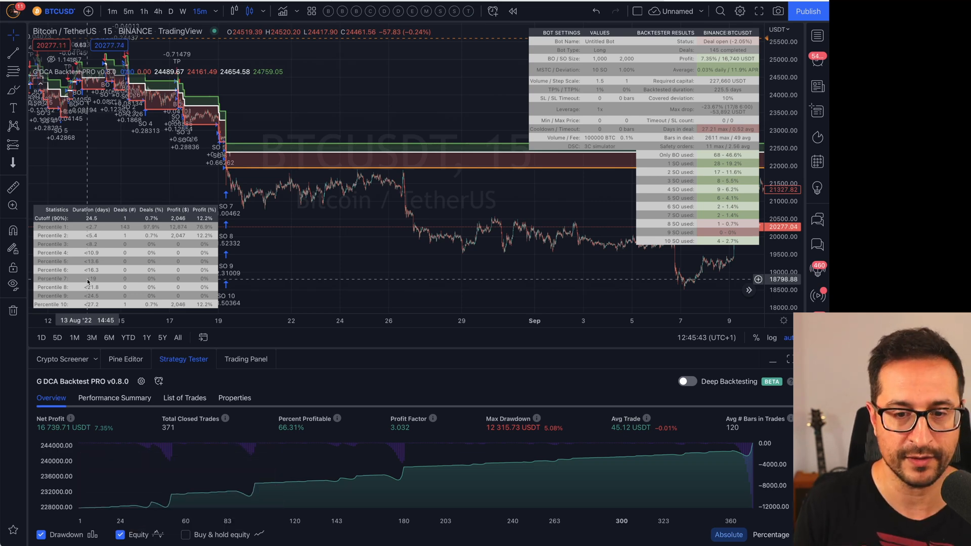
# Step: Show the List of Trades for the G DCA Backtest PRO strategy on BTCUSDT
pyautogui.click(184, 397)
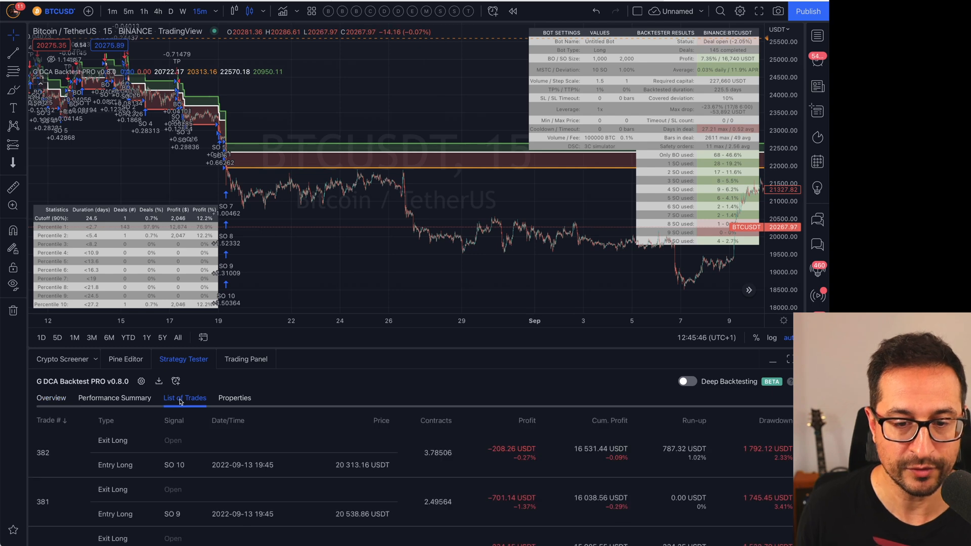
pyautogui.moveTo(327, 347)
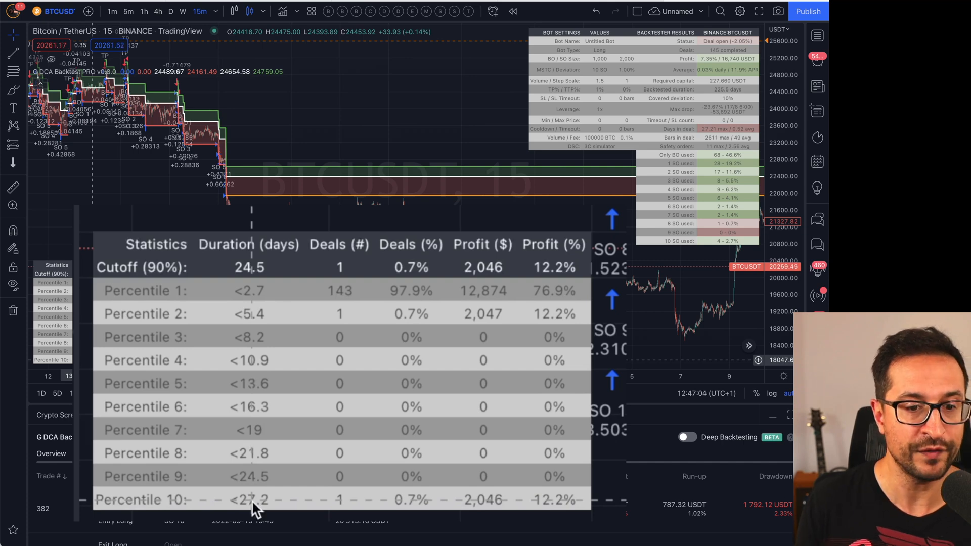
pyautogui.moveTo(341, 437)
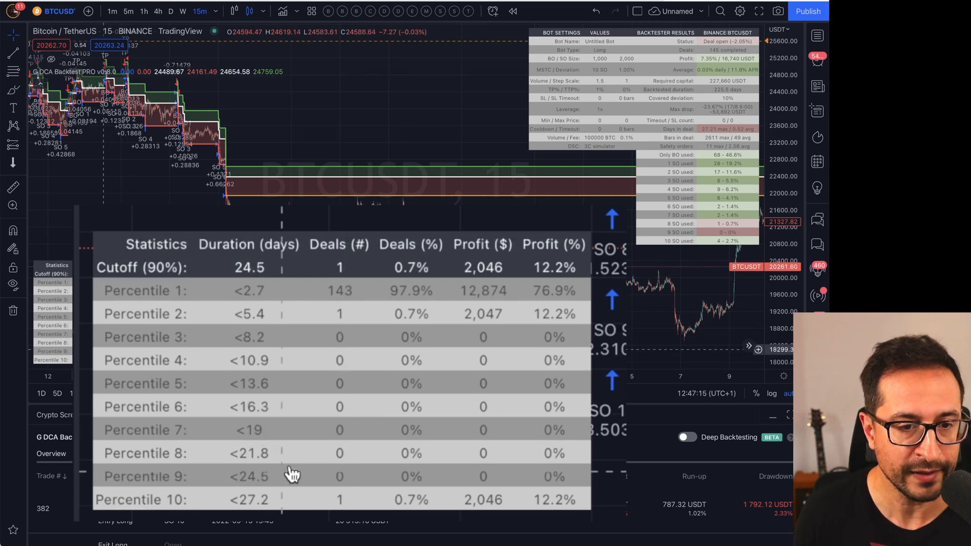
pyautogui.moveTo(283, 406)
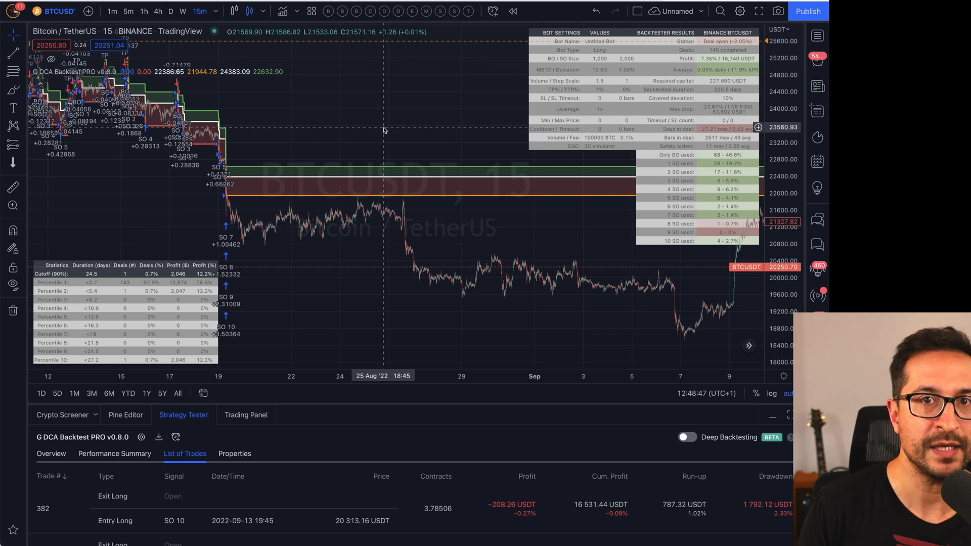
pyautogui.moveTo(452, 242)
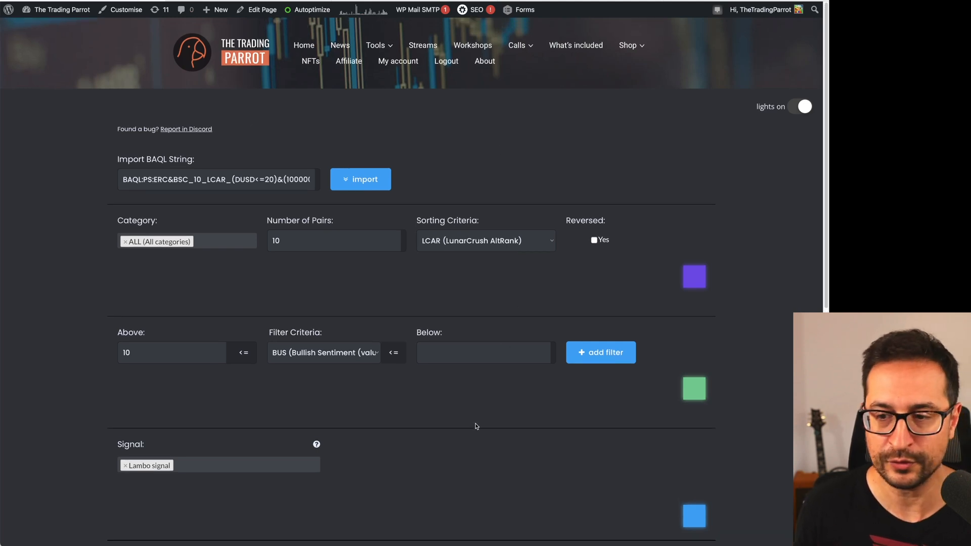
# Step: Activate the Import BAQL String box holding the ERC&BSC string for editing
pyautogui.click(217, 179)
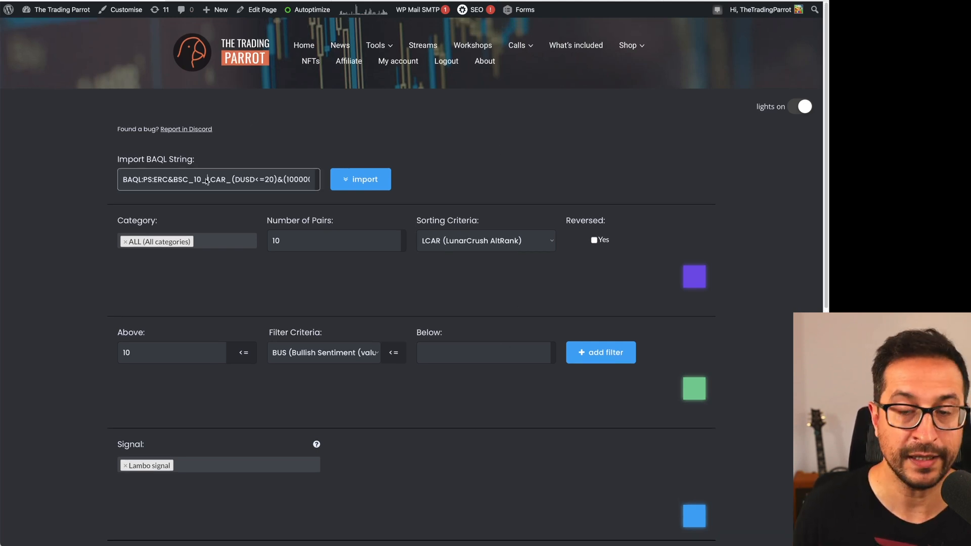